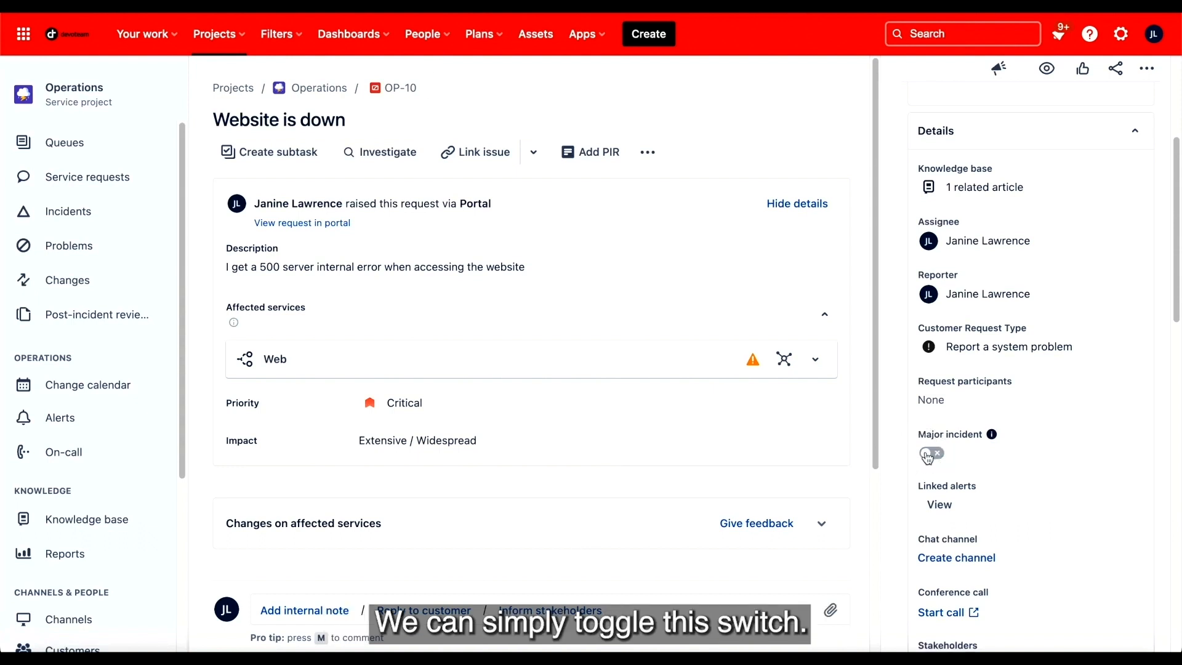
Flag OP-10 Website is down as a major incident and reopen it from the Major incidents queue
{"action": "left_click", "coordinate": [929, 453]}
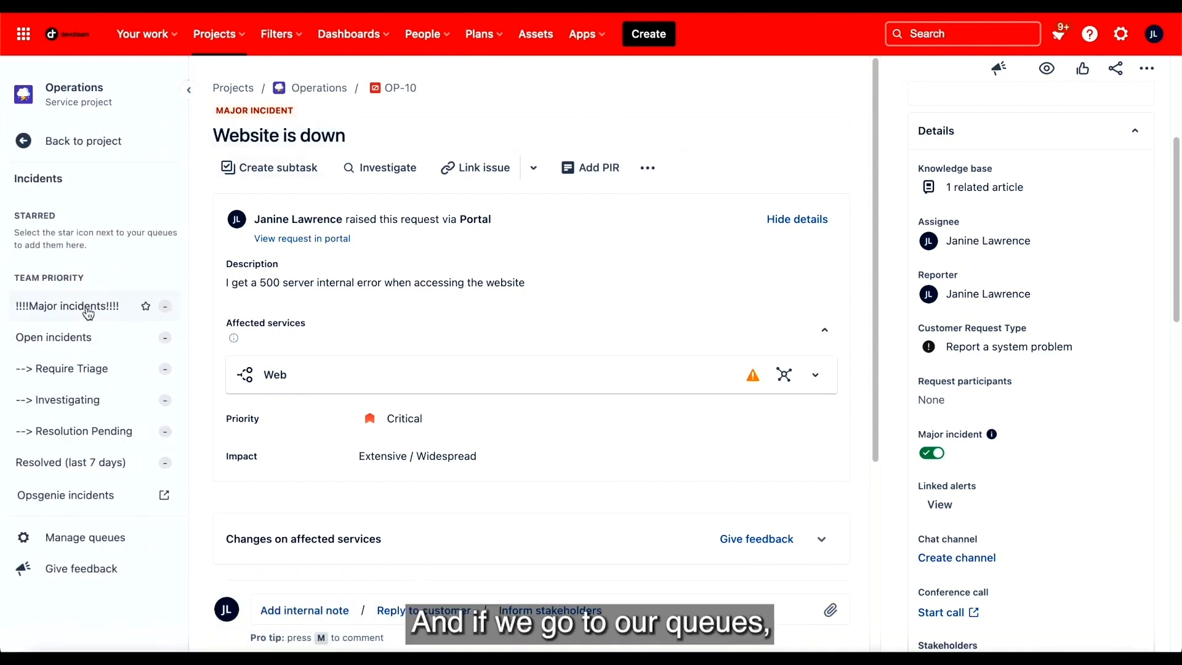
{"action": "left_click", "coordinate": [68, 306]}
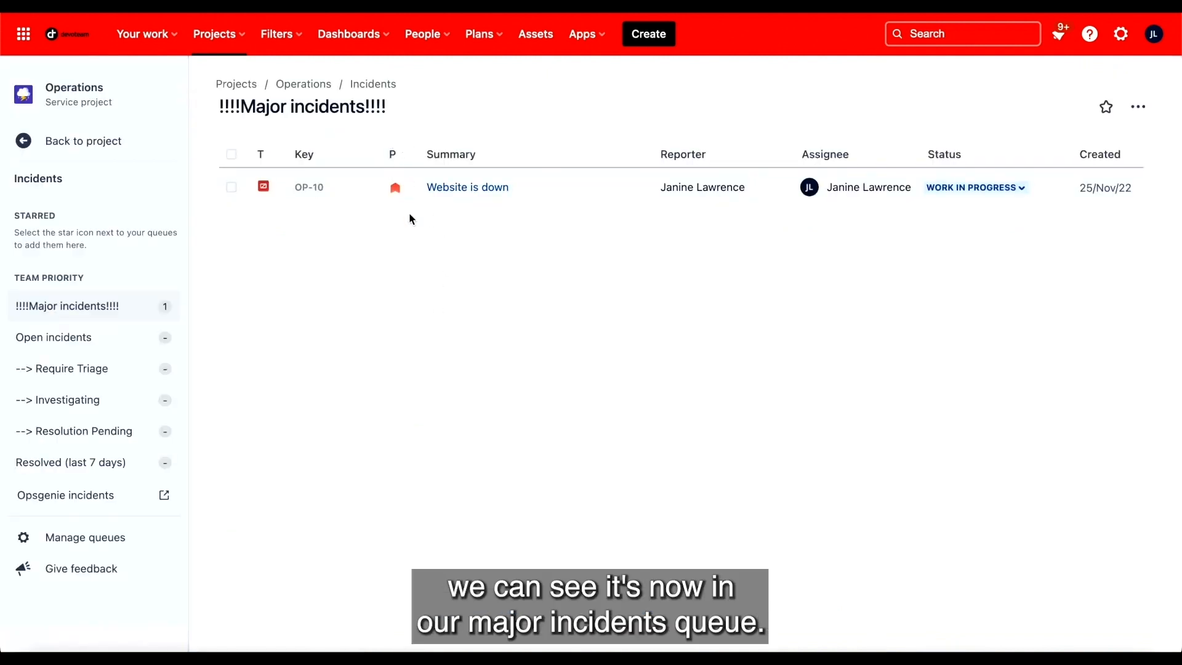
{"action": "left_click", "coordinate": [466, 188]}
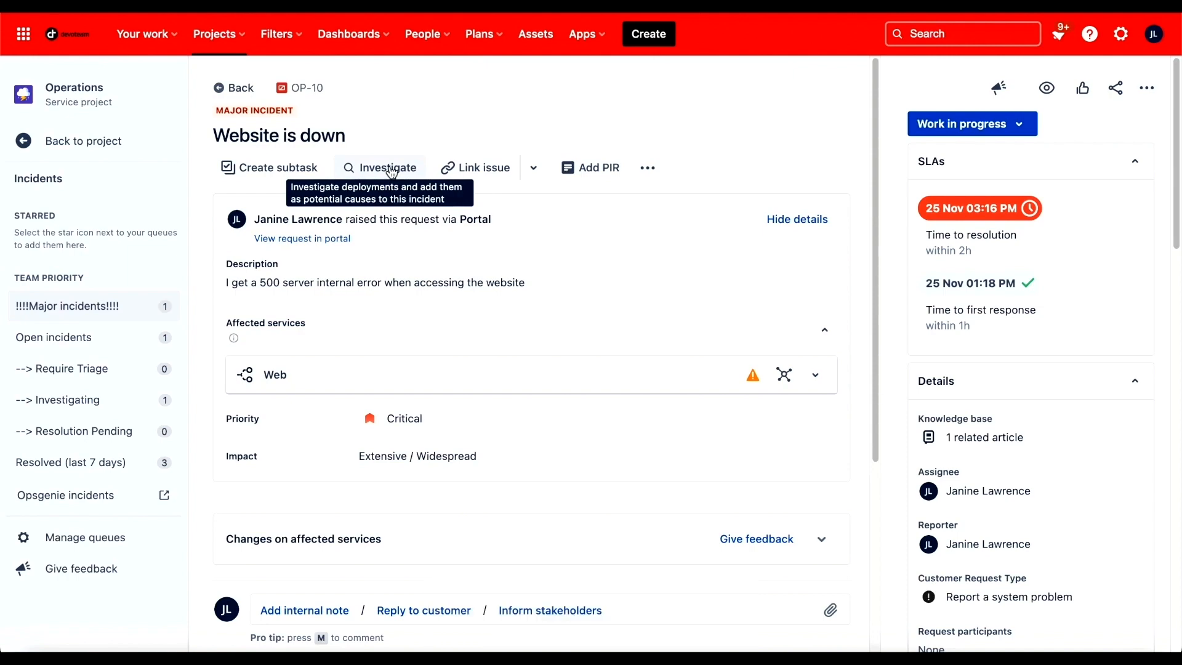
Add the Nov 23 Production deployment 9 to OP-10 as a potential cause
{"action": "left_click", "coordinate": [380, 168]}
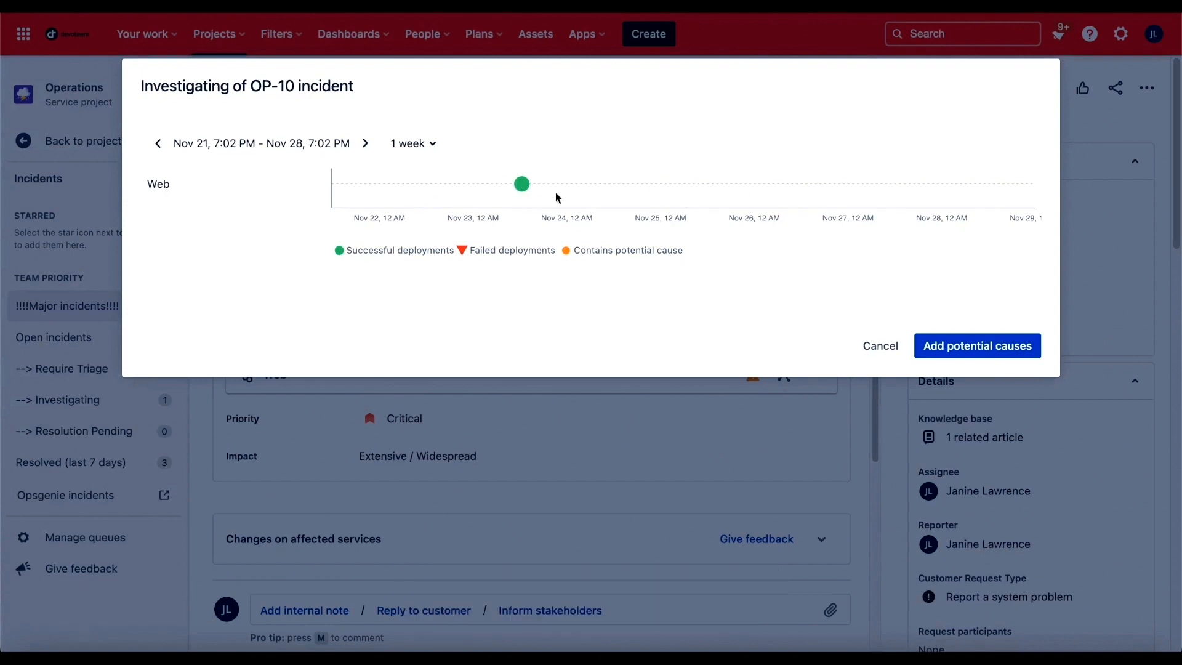
{"action": "left_click", "coordinate": [520, 184]}
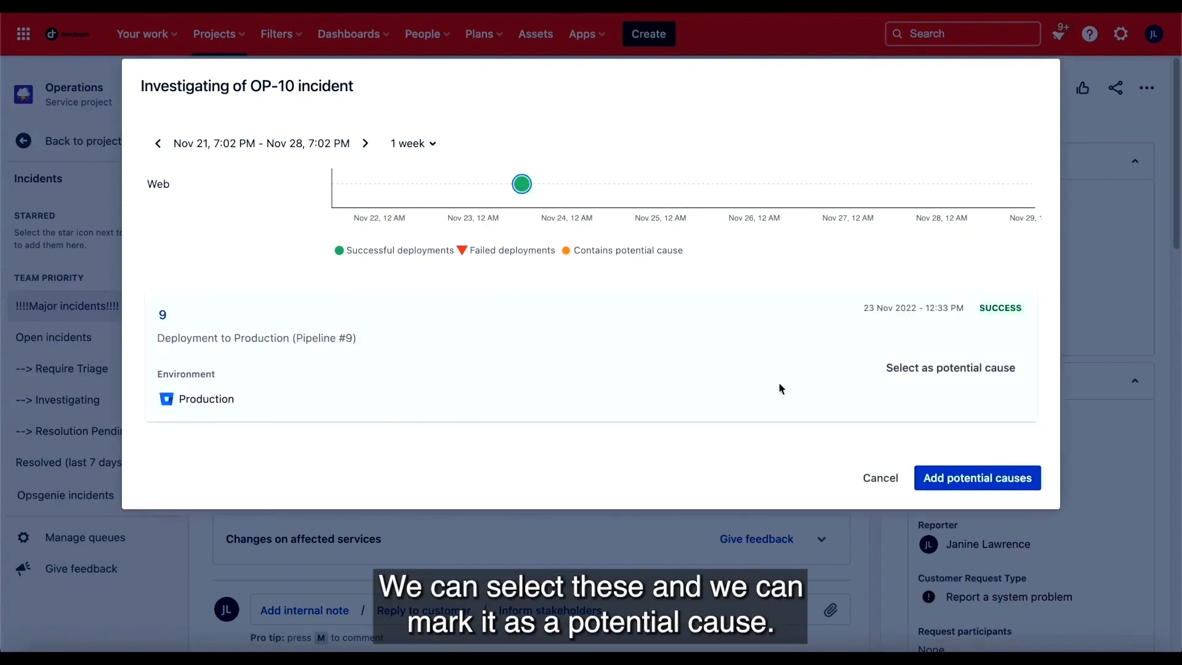
{"action": "mouse_move", "coordinate": [950, 372]}
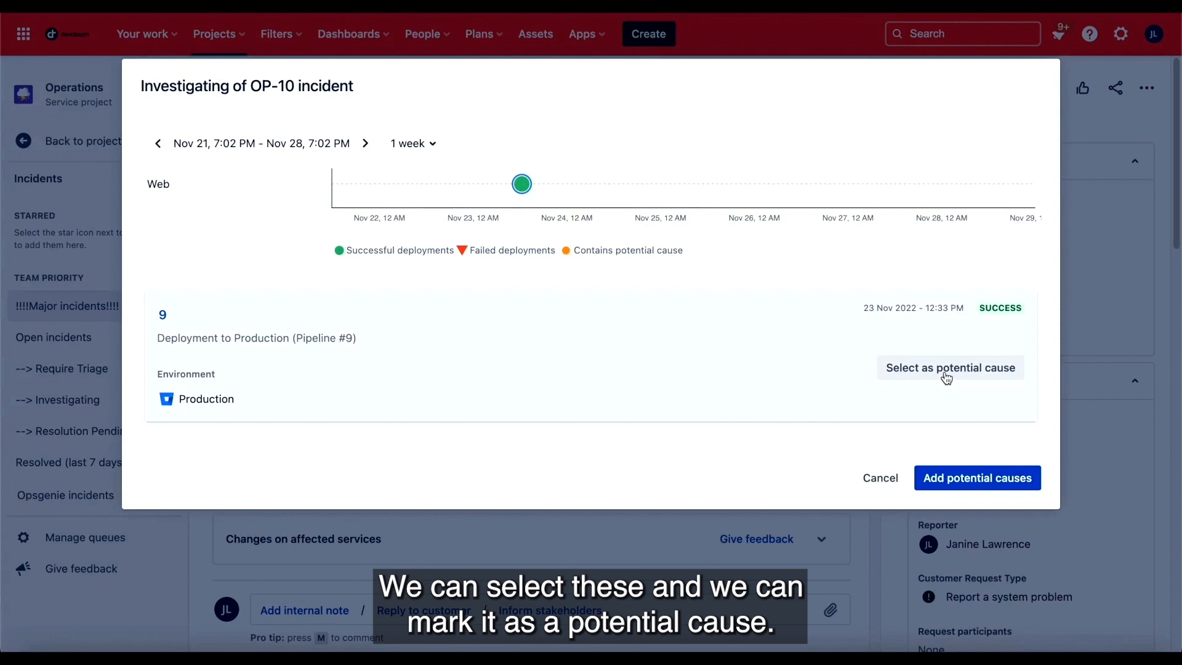
{"action": "left_click", "coordinate": [948, 367]}
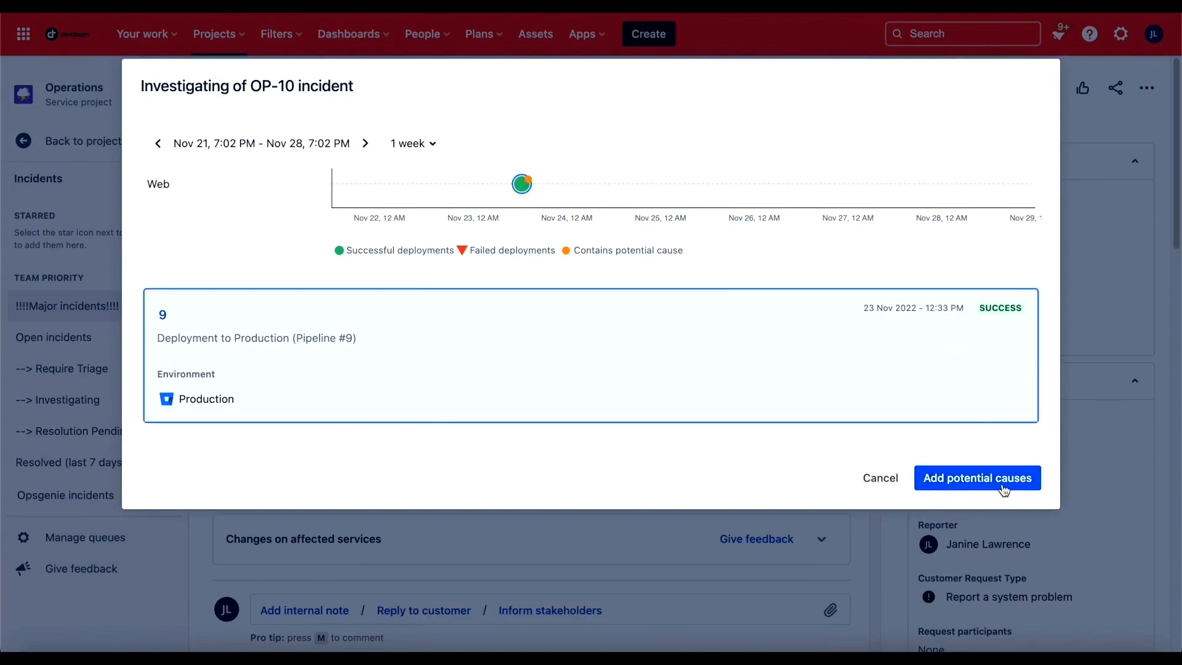
{"action": "left_click", "coordinate": [976, 477]}
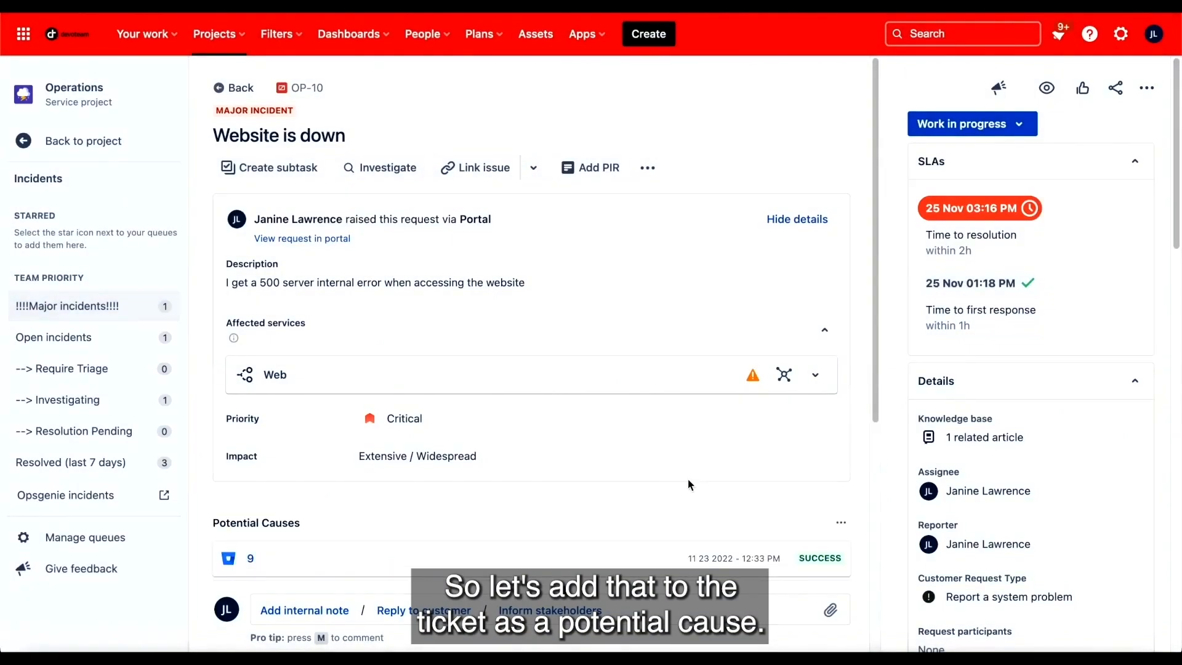
Expand Changes on affected services and Similar requests to show Web deployments and OP-9
{"action": "scroll", "scroll_direction": "down", "scroll_amount": 3}
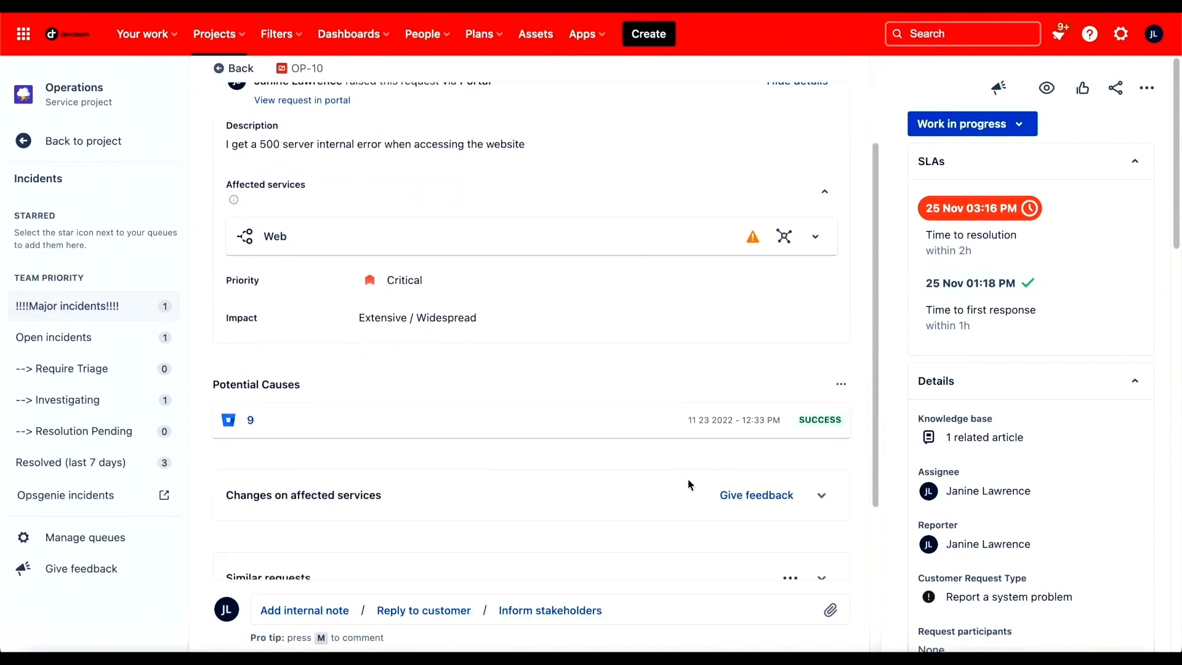
{"action": "scroll", "scroll_direction": "down", "scroll_amount": 3}
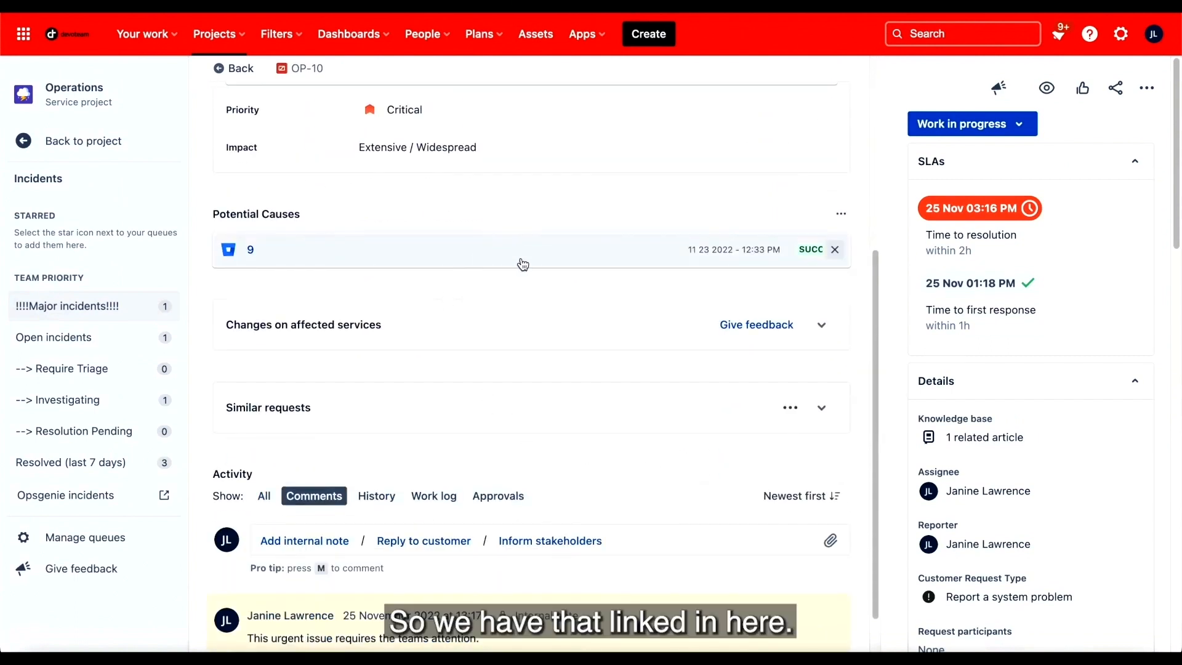
{"action": "scroll", "scroll_direction": "down", "scroll_amount": 3}
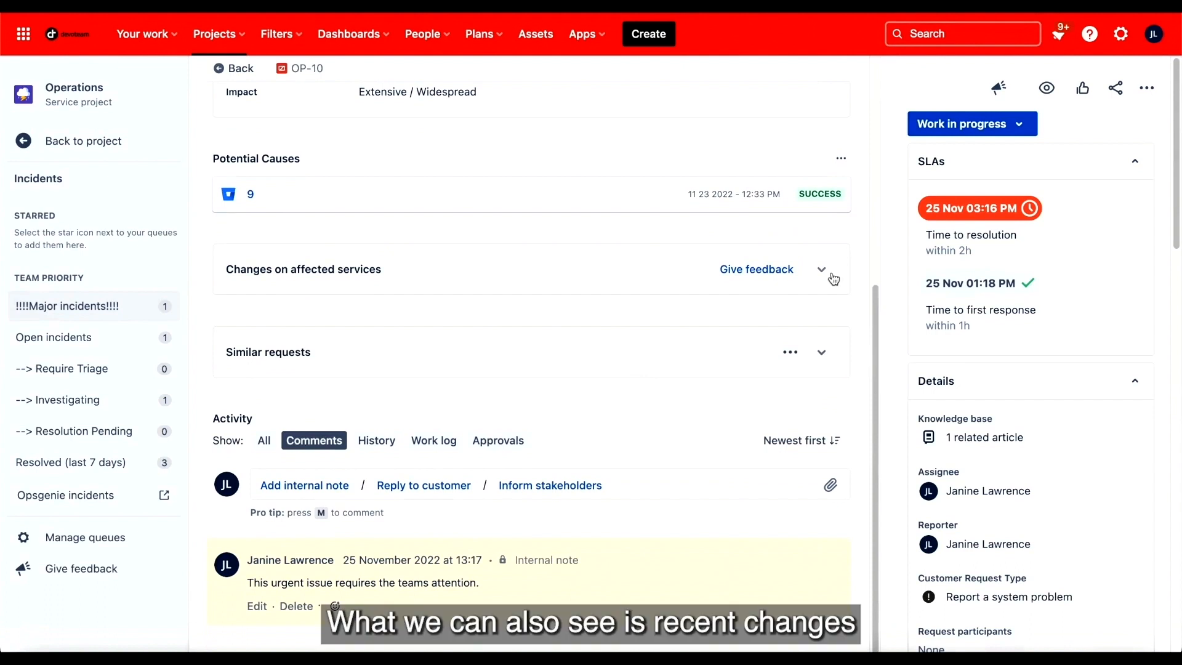
{"action": "left_click", "coordinate": [822, 269]}
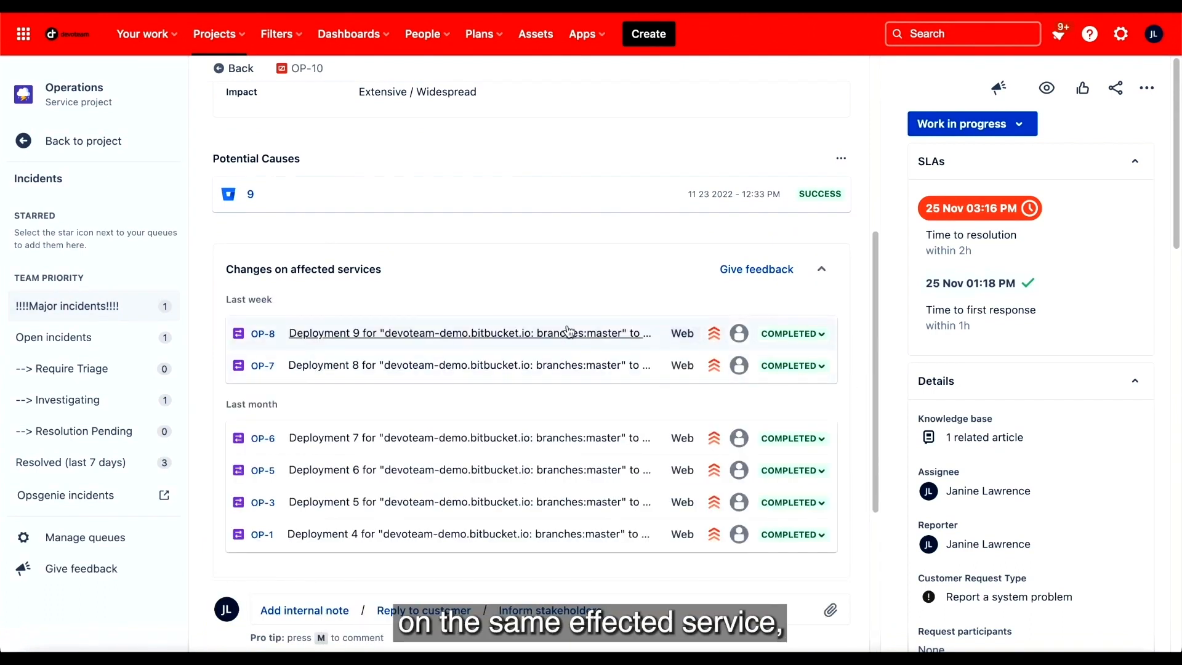
{"action": "scroll", "scroll_direction": "down", "scroll_amount": 3}
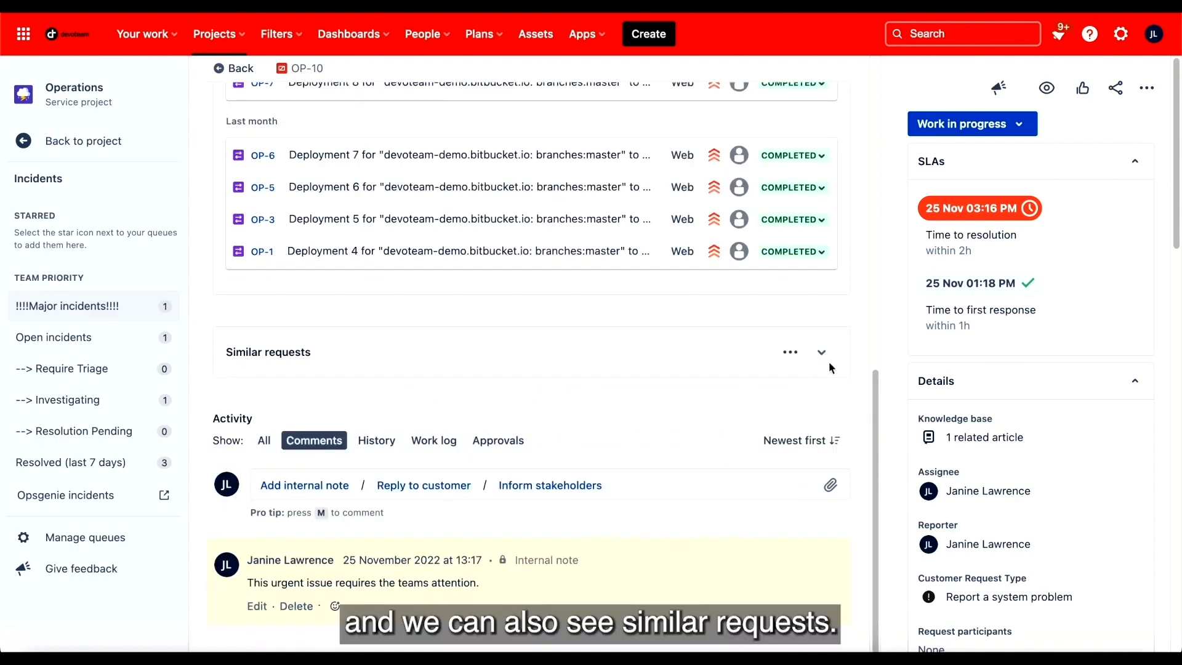
{"action": "left_click", "coordinate": [822, 352]}
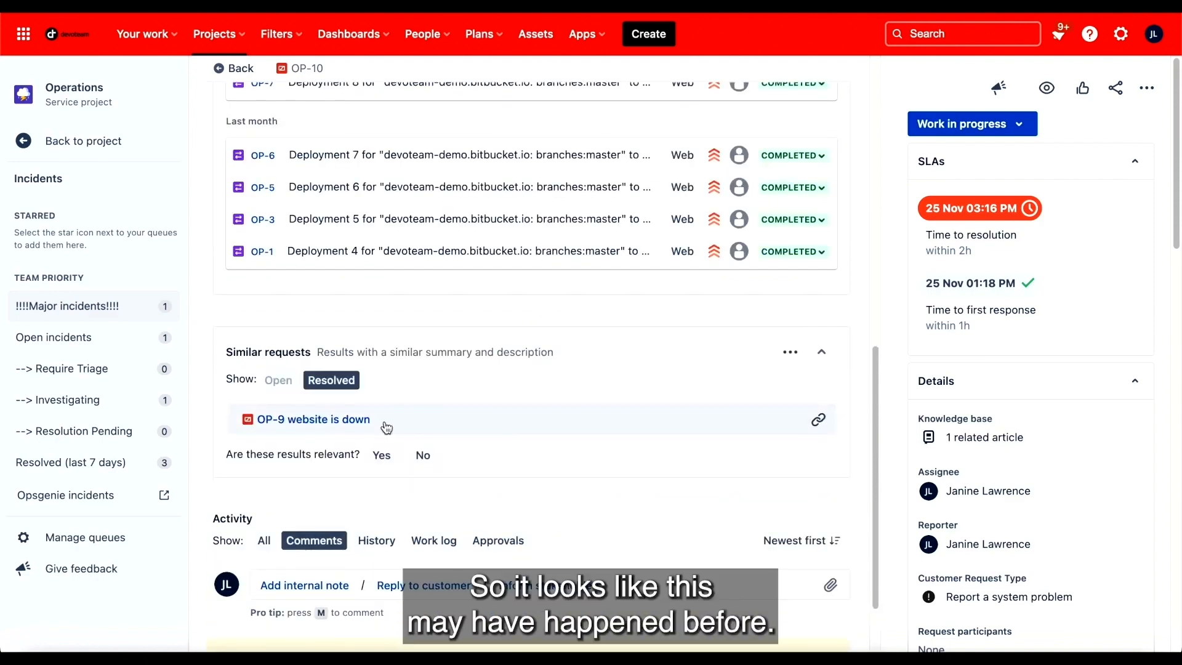
{"action": "right_click", "coordinate": [313, 420]}
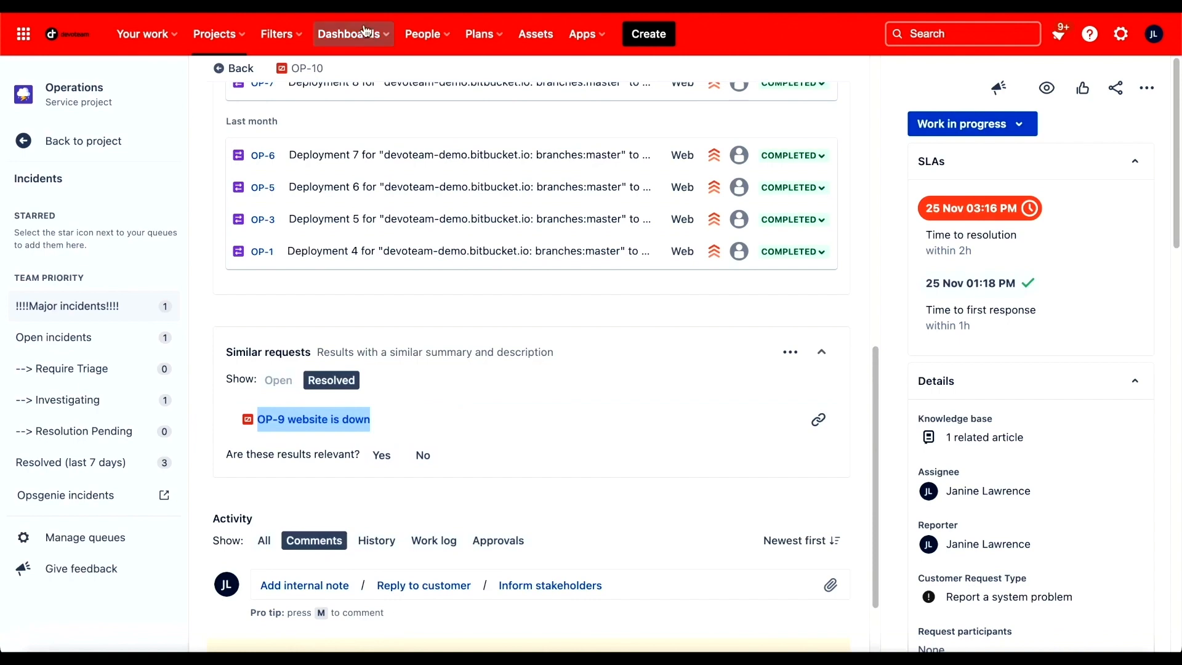
{"action": "left_click", "coordinate": [313, 419]}
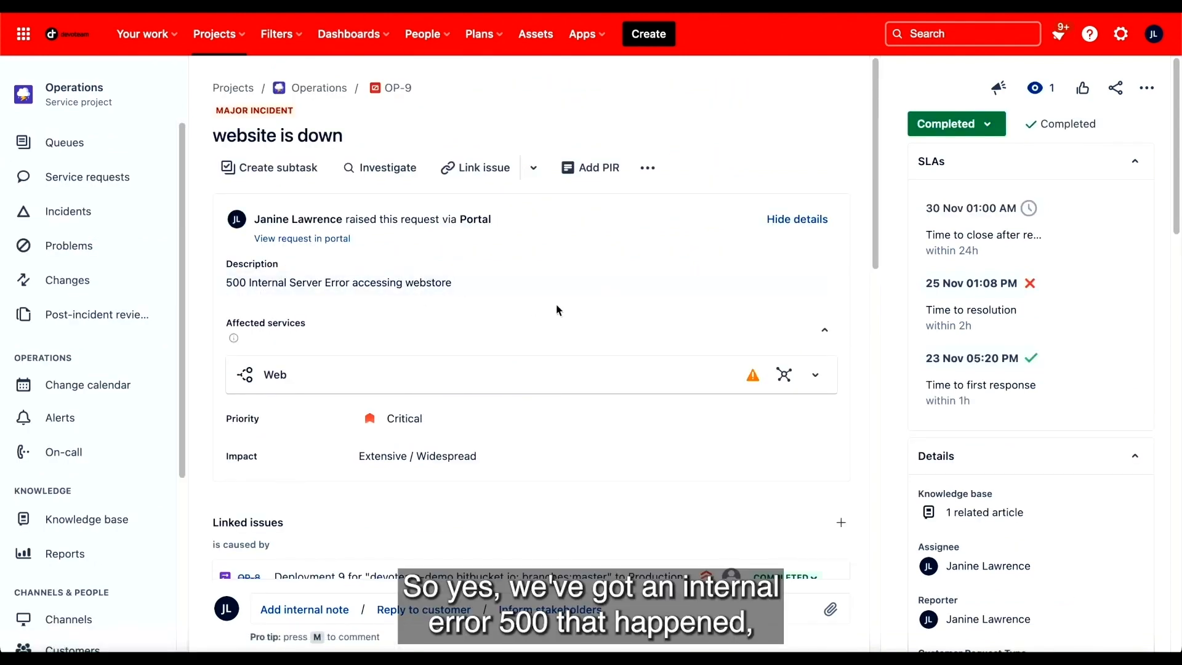
{"action": "scroll", "scroll_direction": "down", "scroll_amount": 3}
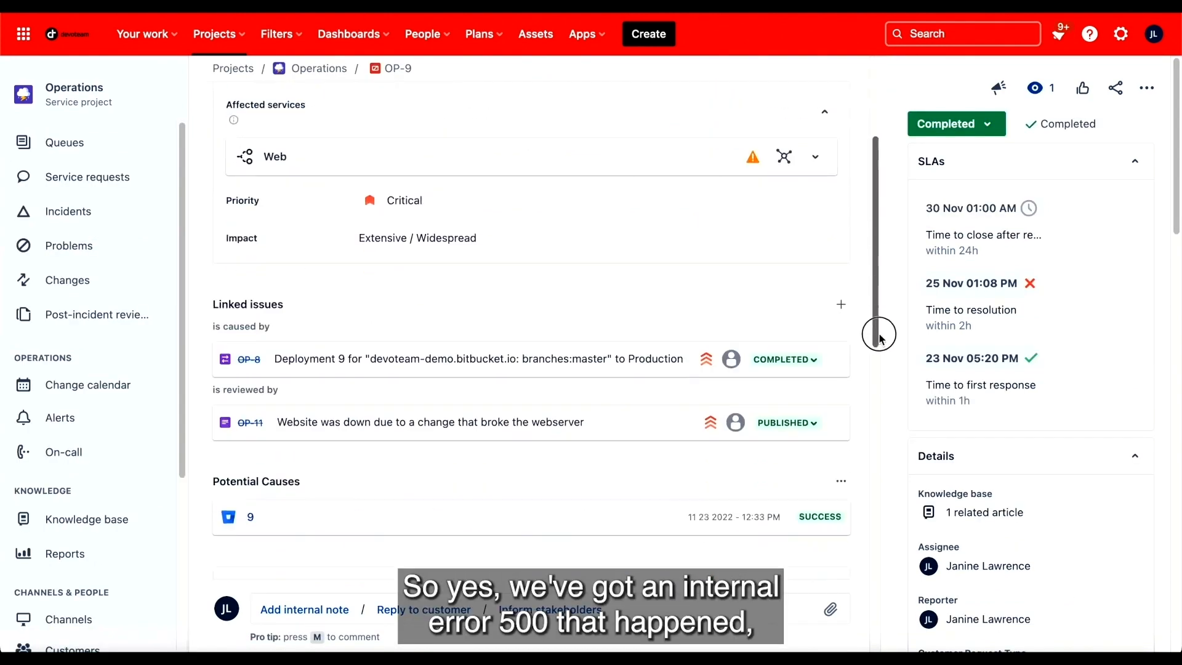
{"action": "scroll", "scroll_direction": "down", "scroll_amount": 3}
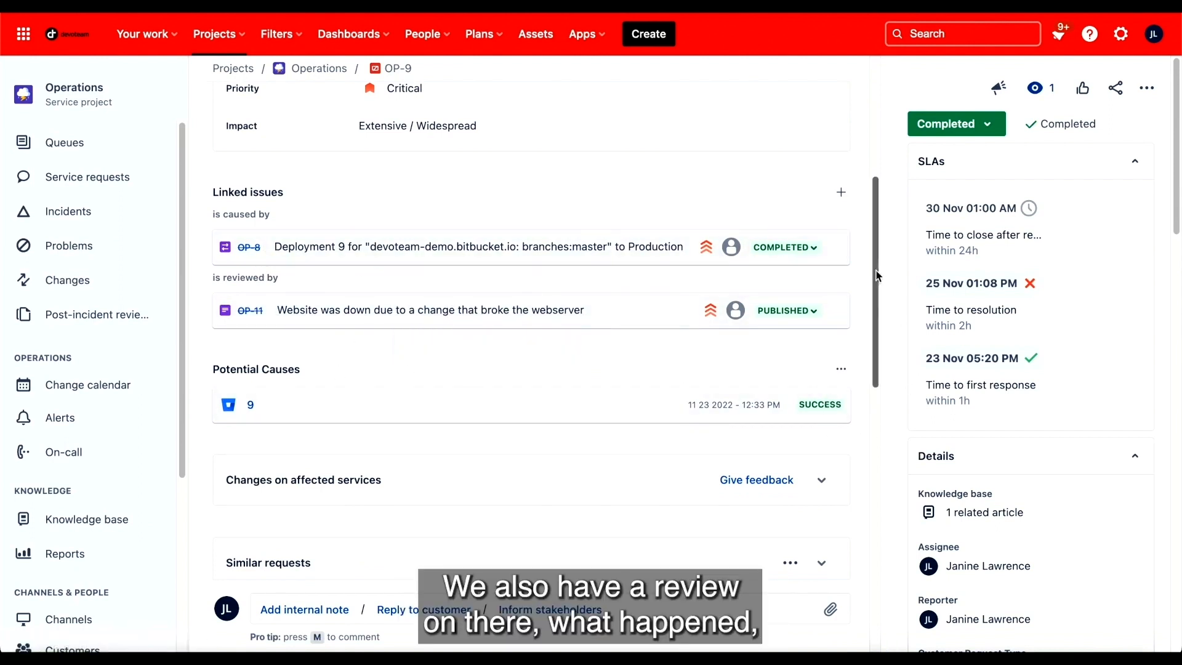
{"action": "scroll", "scroll_direction": "down", "scroll_amount": 3}
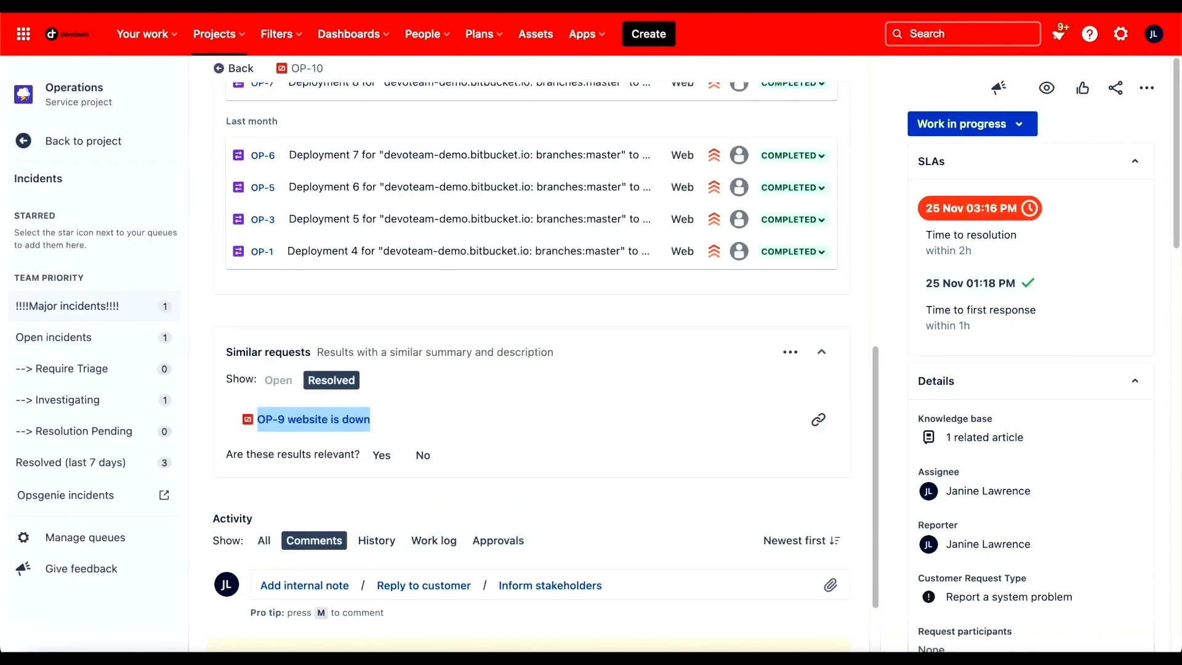
{"action": "mouse_move", "coordinate": [973, 526]}
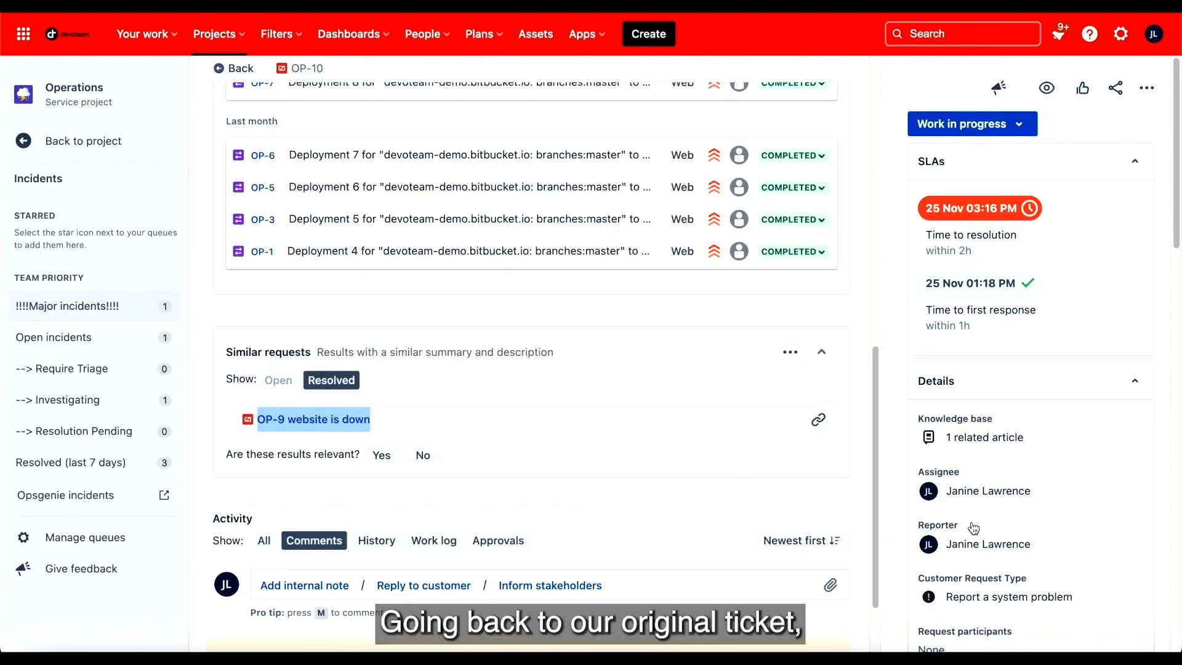
{"action": "mouse_move", "coordinate": [983, 437]}
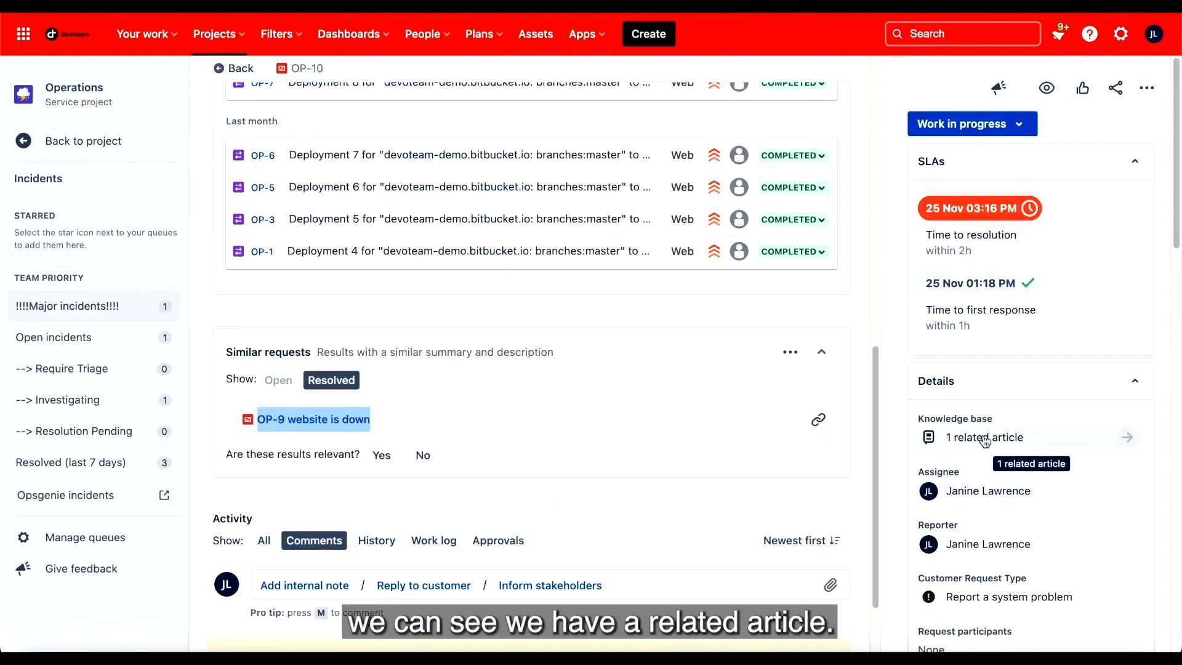
Open and read the related knowledge base article 'Website Down - 23/11/2022'
{"action": "left_click", "coordinate": [984, 437]}
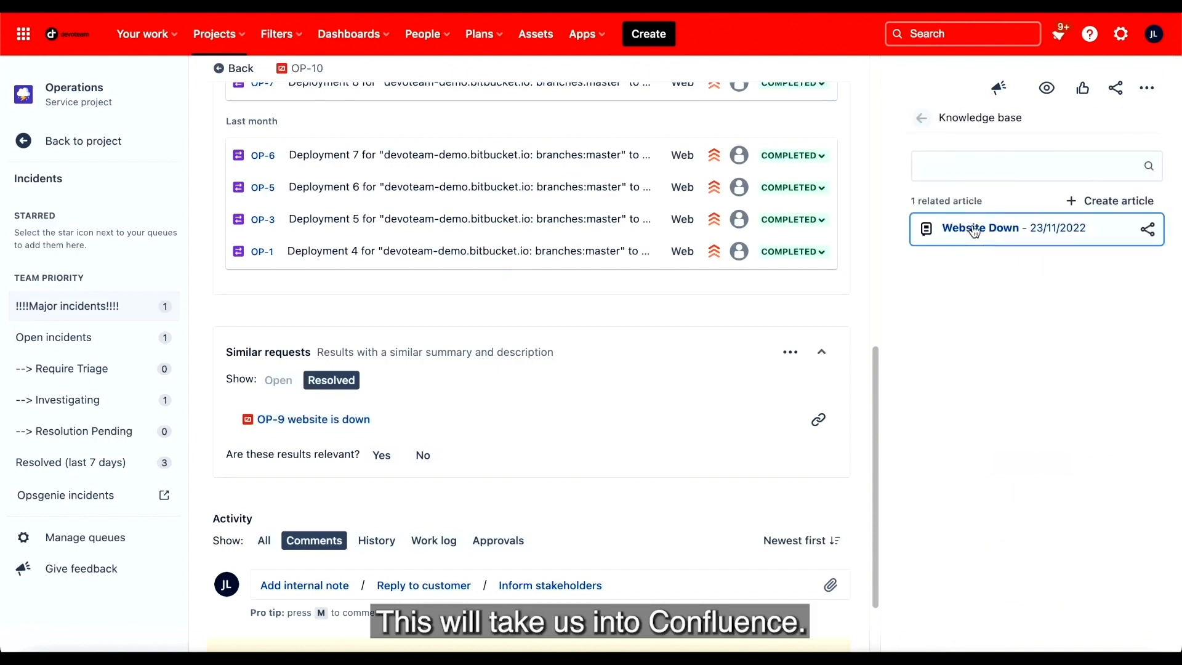
{"action": "left_click", "coordinate": [980, 227]}
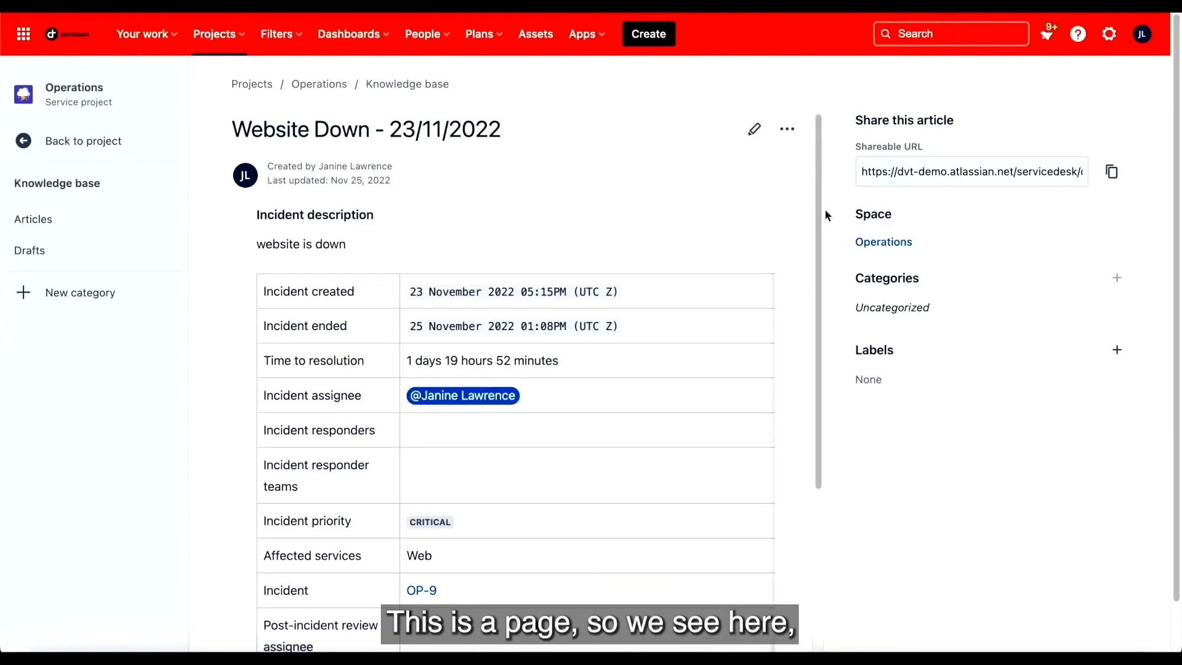
{"action": "scroll", "scroll_direction": "down", "scroll_amount": 3}
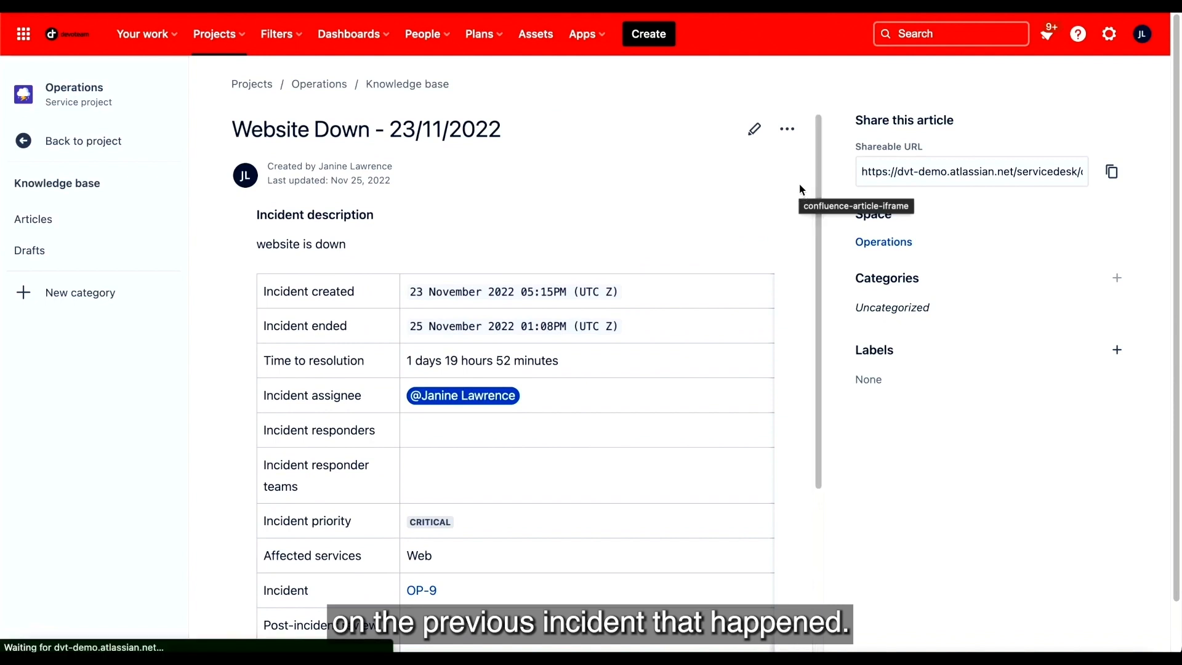
{"action": "scroll", "scroll_direction": "down", "scroll_amount": 3}
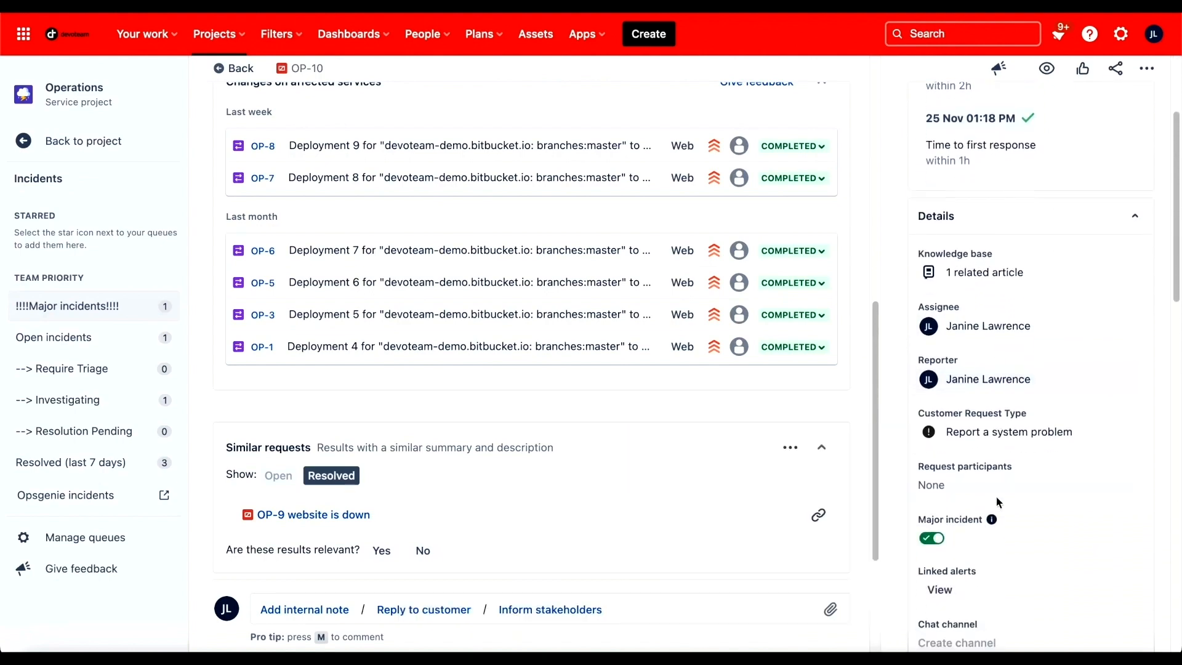
Create a chat channel named op-10 in the dvt-demo workspace for OP-10
{"action": "scroll", "scroll_direction": "down", "scroll_amount": 3}
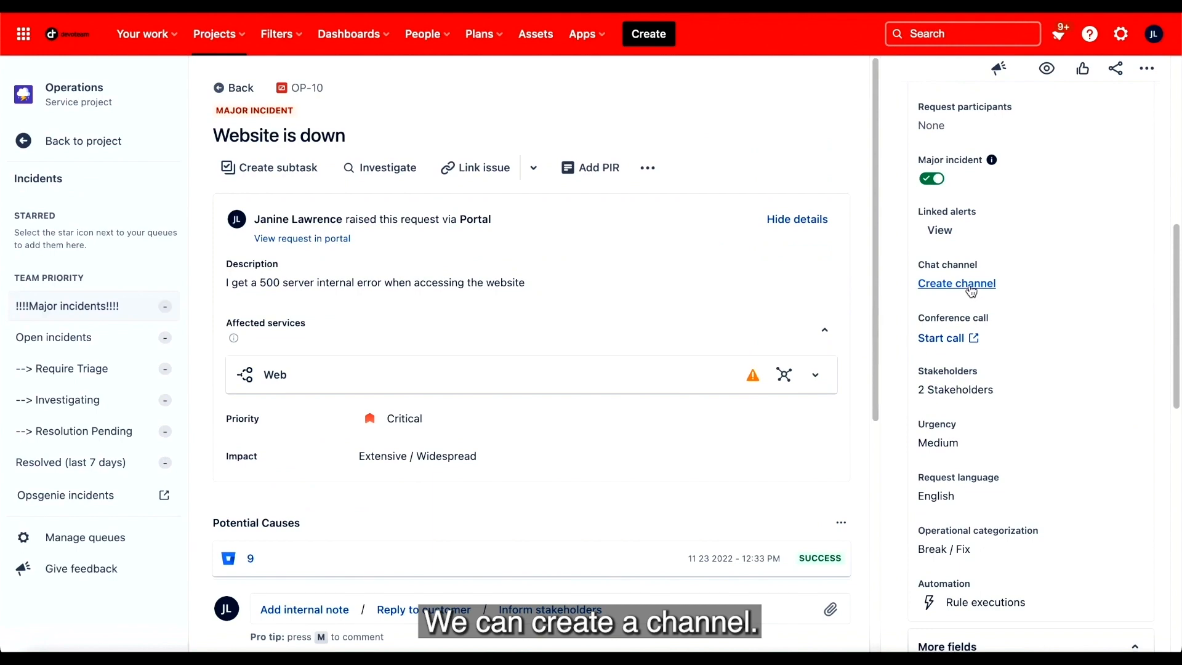
{"action": "left_click", "coordinate": [956, 283]}
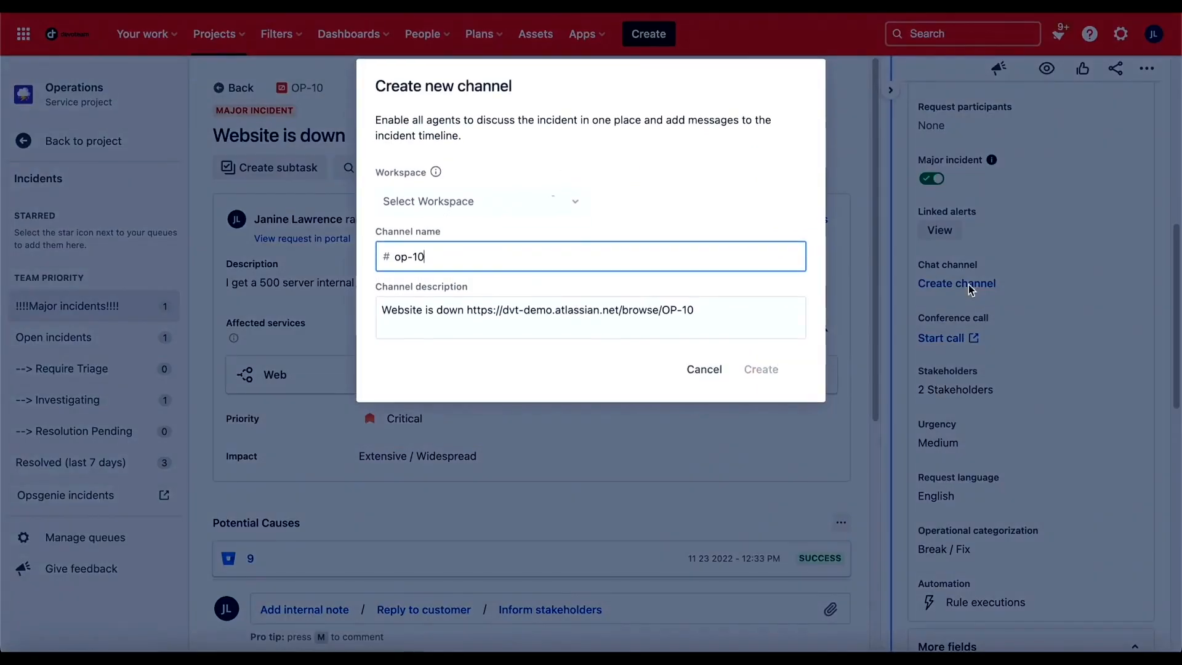
{"action": "left_click", "coordinate": [482, 201]}
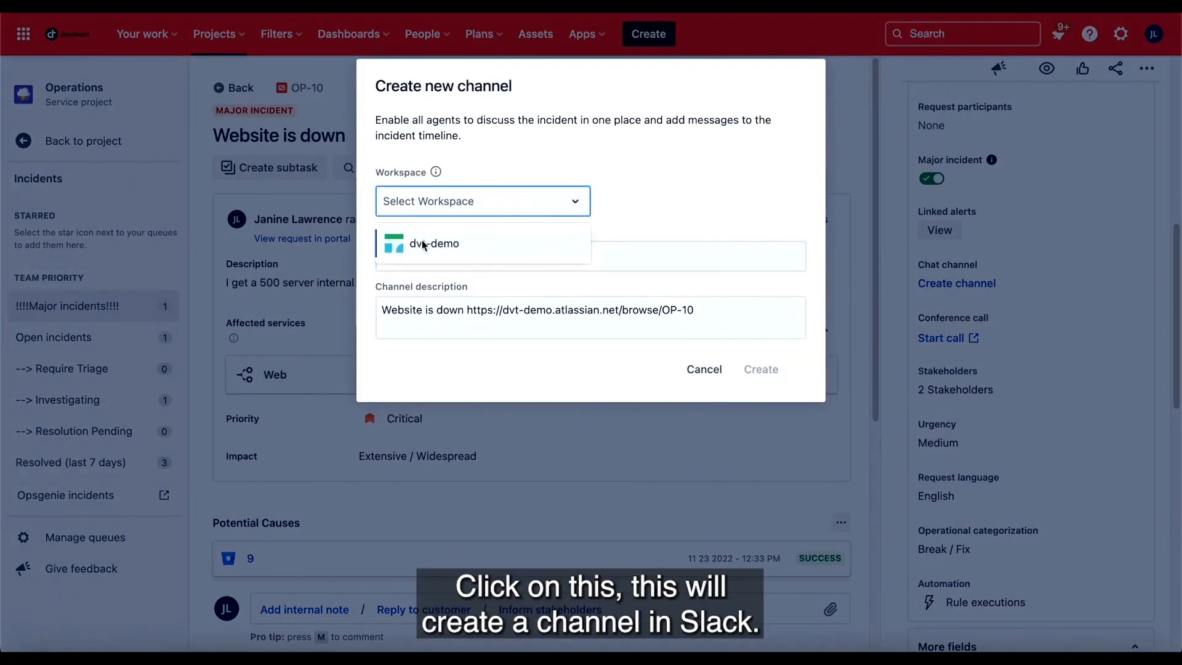
{"action": "left_click", "coordinate": [434, 242]}
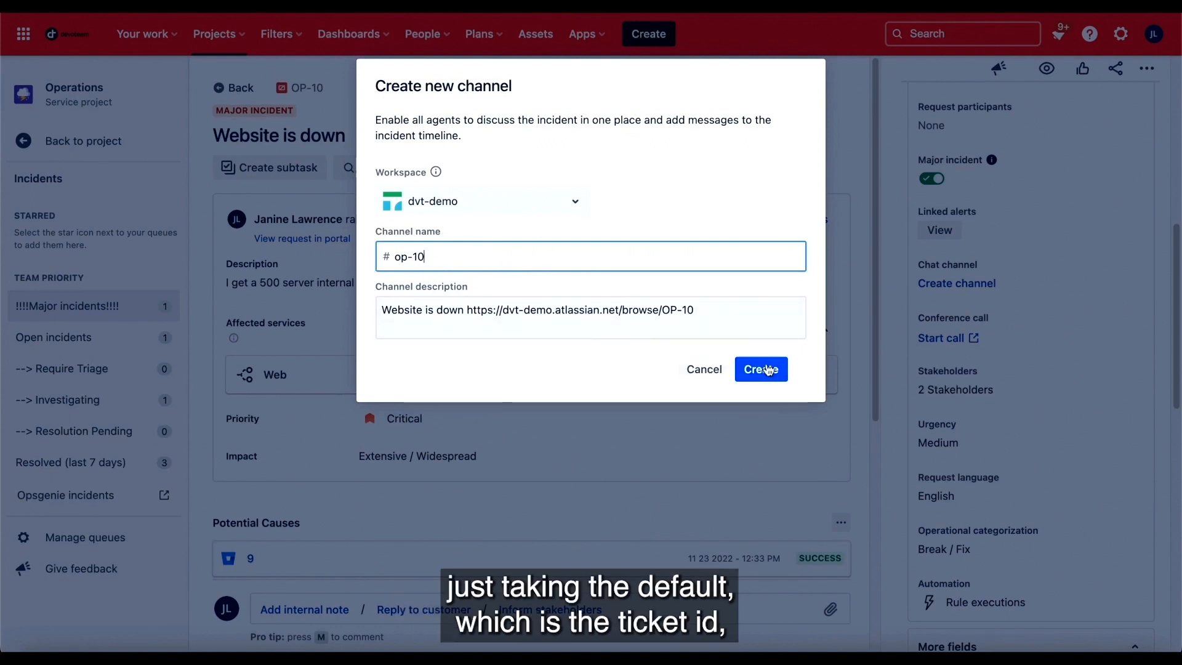
{"action": "left_click", "coordinate": [761, 369]}
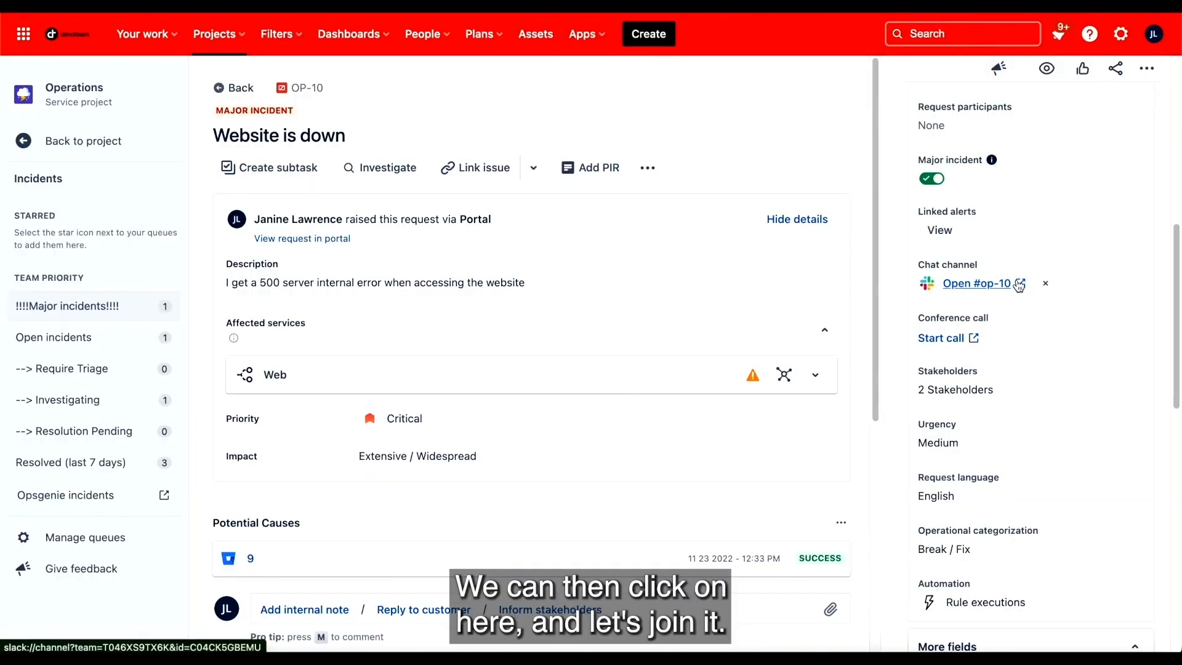
Join #op-10 in Slack and review the pinned Website is down incident card
{"action": "left_click", "coordinate": [976, 283]}
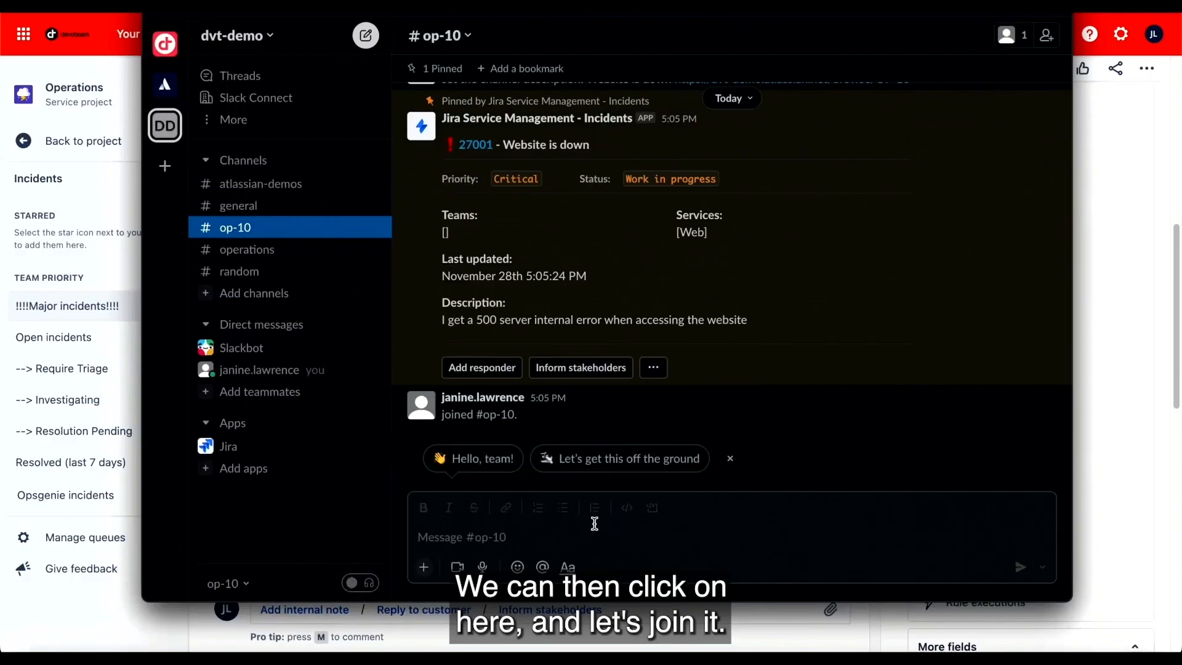
{"action": "mouse_move", "coordinate": [806, 483]}
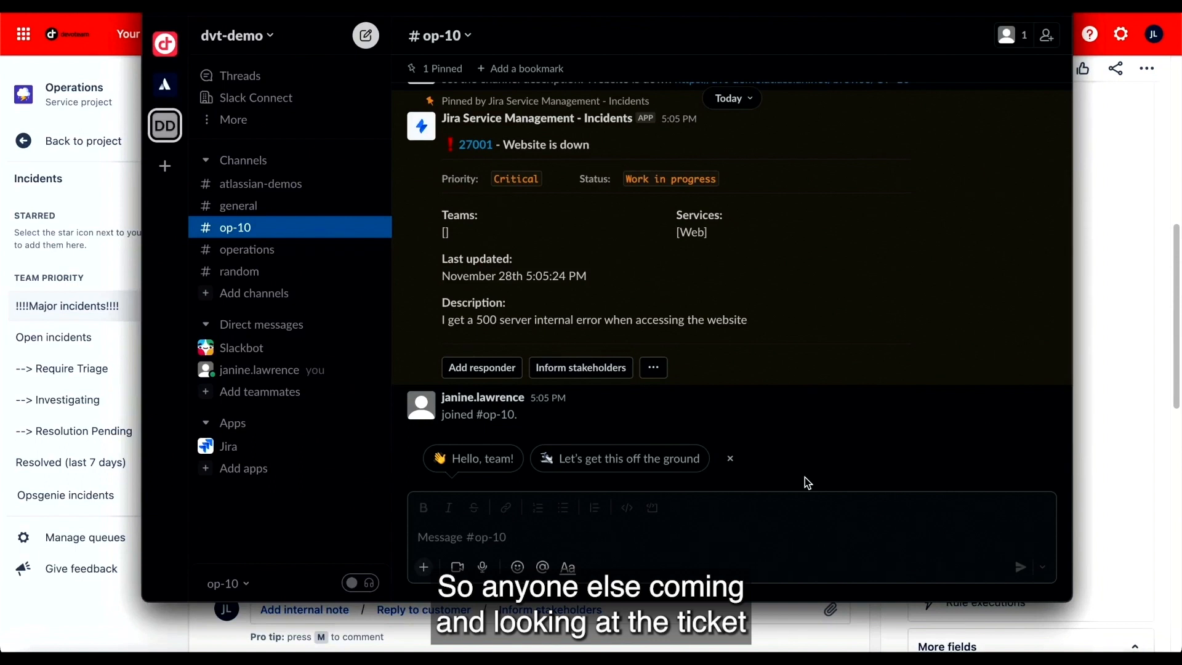
{"action": "mouse_move", "coordinate": [652, 286]}
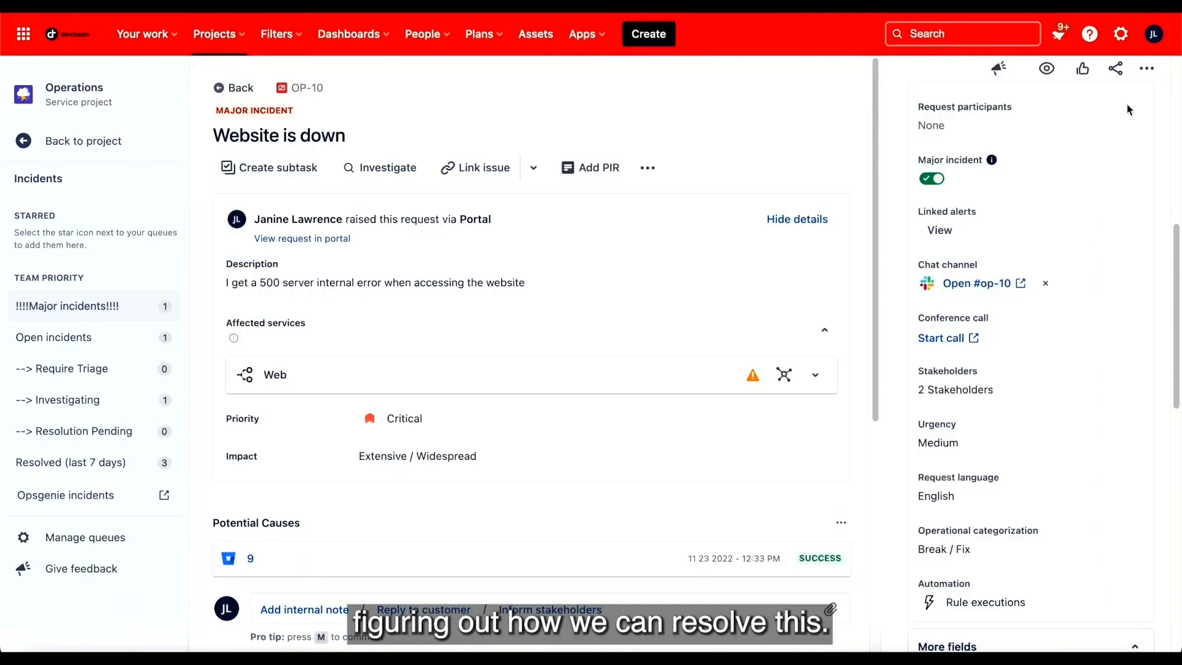
{"action": "scroll", "scroll_direction": "down", "scroll_amount": 3}
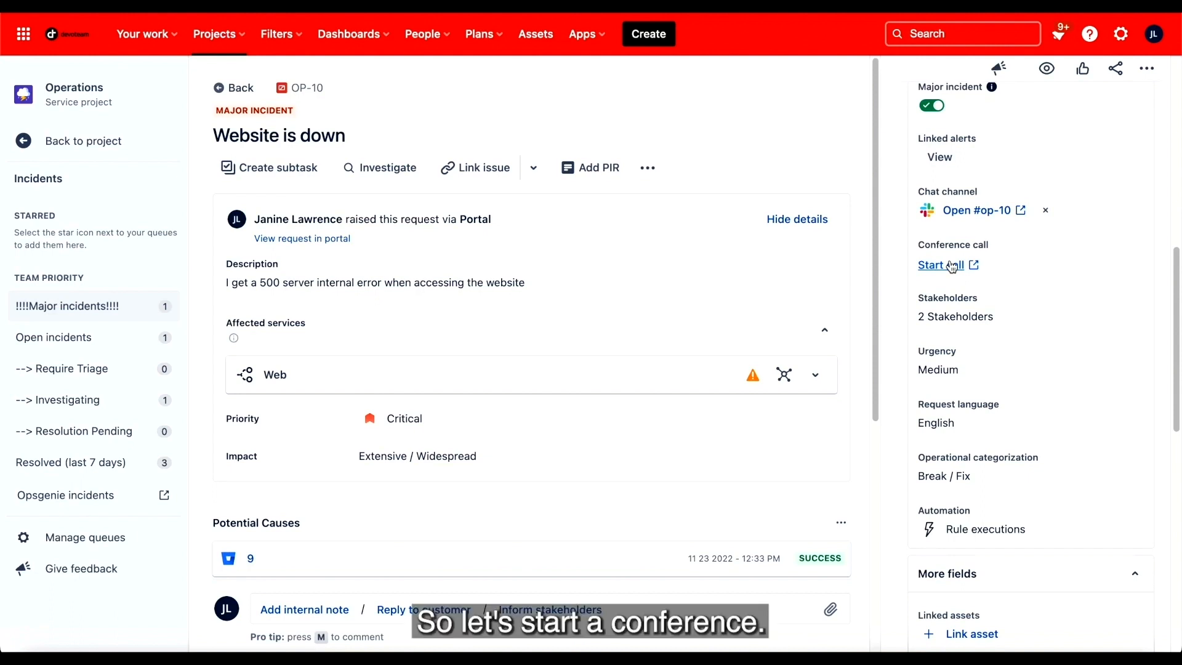
Start and join the OP-10 conference call, check its two participants, then leave
{"action": "left_click", "coordinate": [936, 264]}
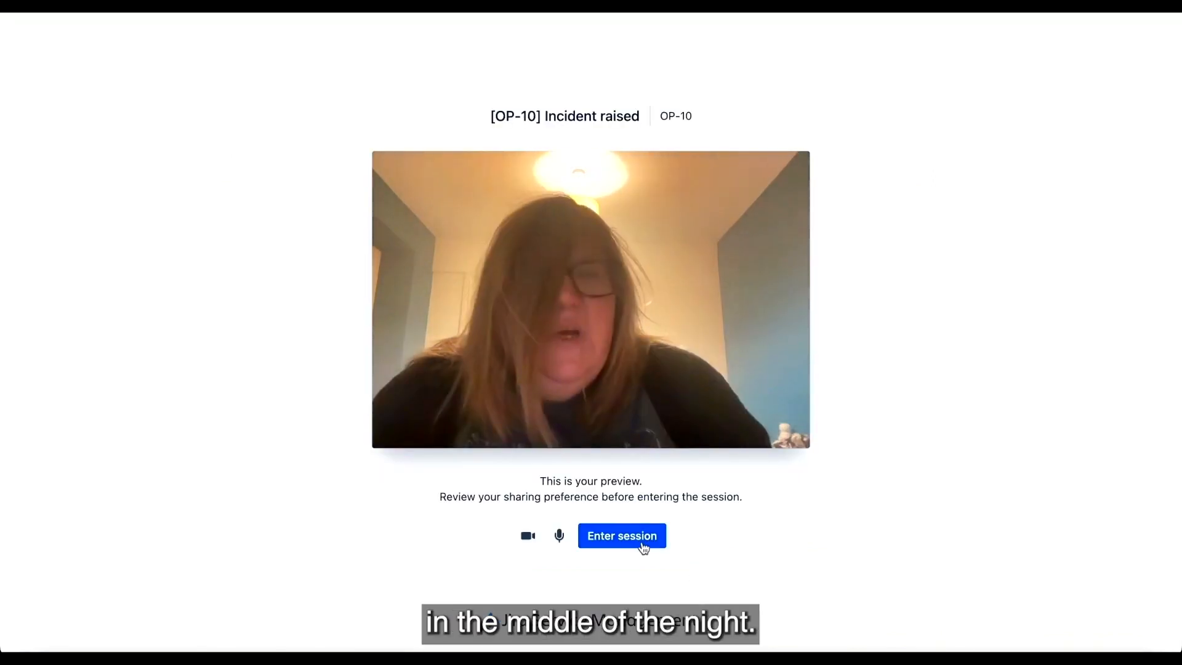
{"action": "left_click", "coordinate": [621, 535]}
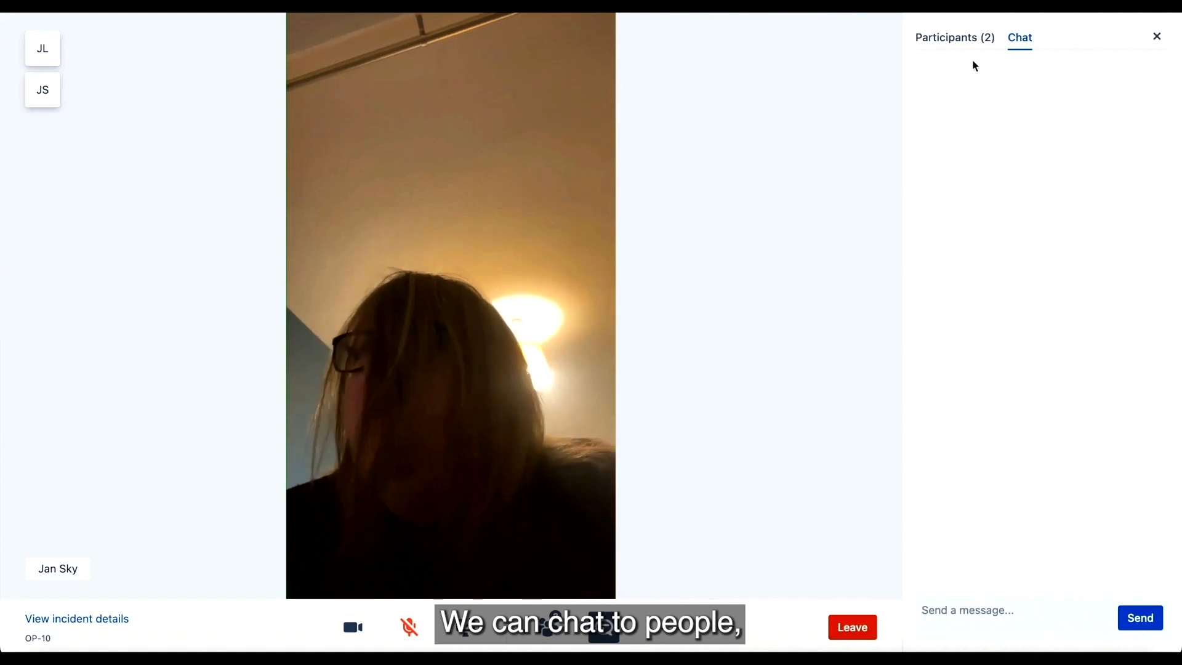
{"action": "left_click", "coordinate": [954, 37]}
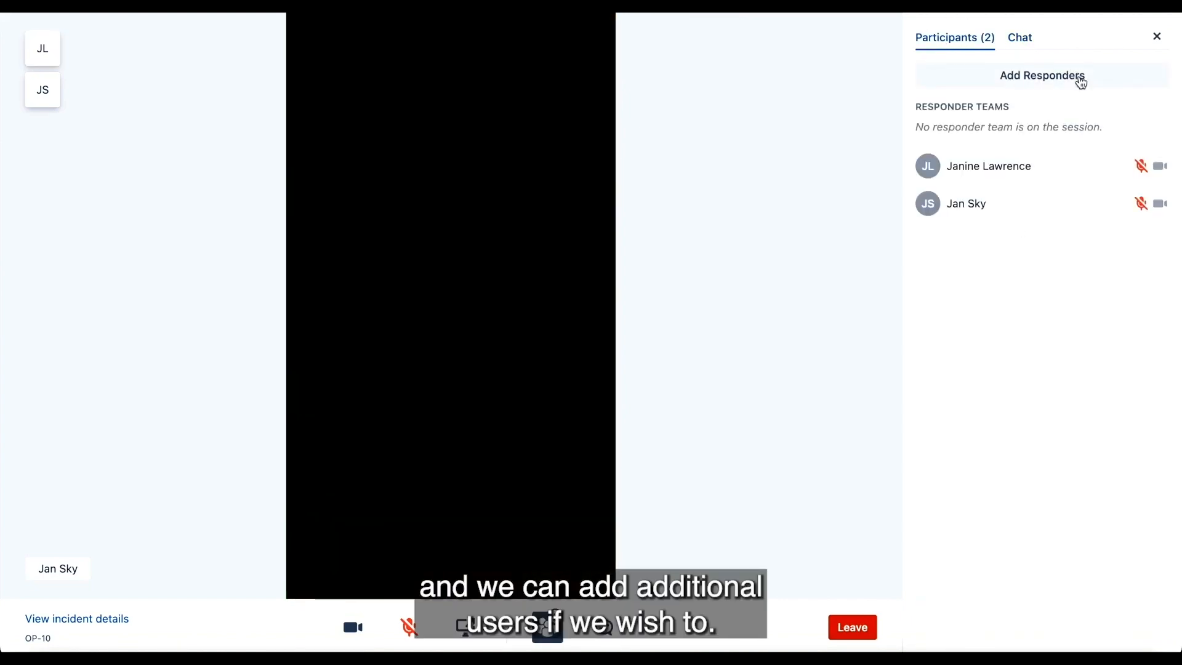
{"action": "left_click", "coordinate": [43, 48]}
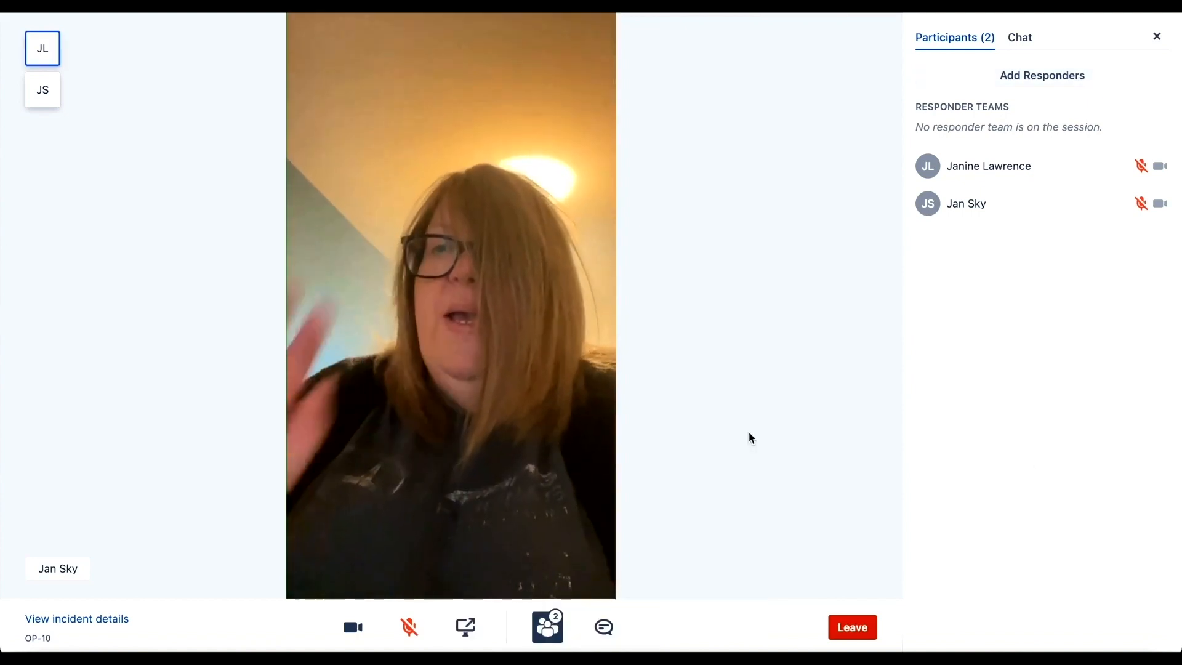
{"action": "left_click", "coordinate": [852, 626]}
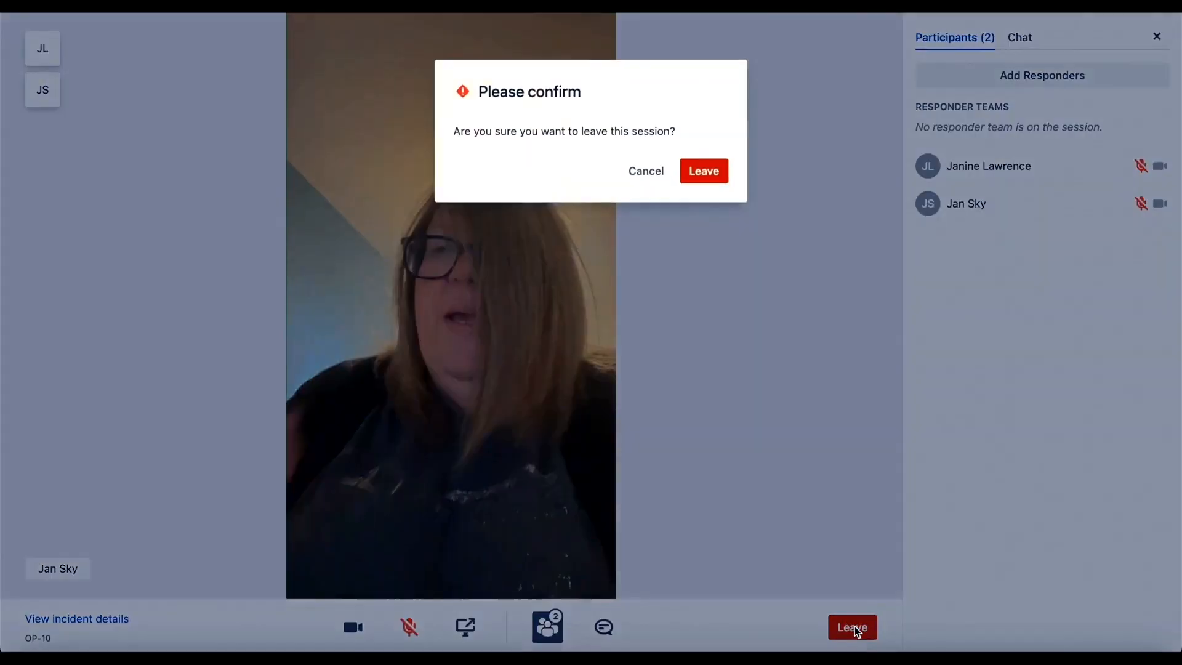
{"action": "left_click", "coordinate": [702, 171]}
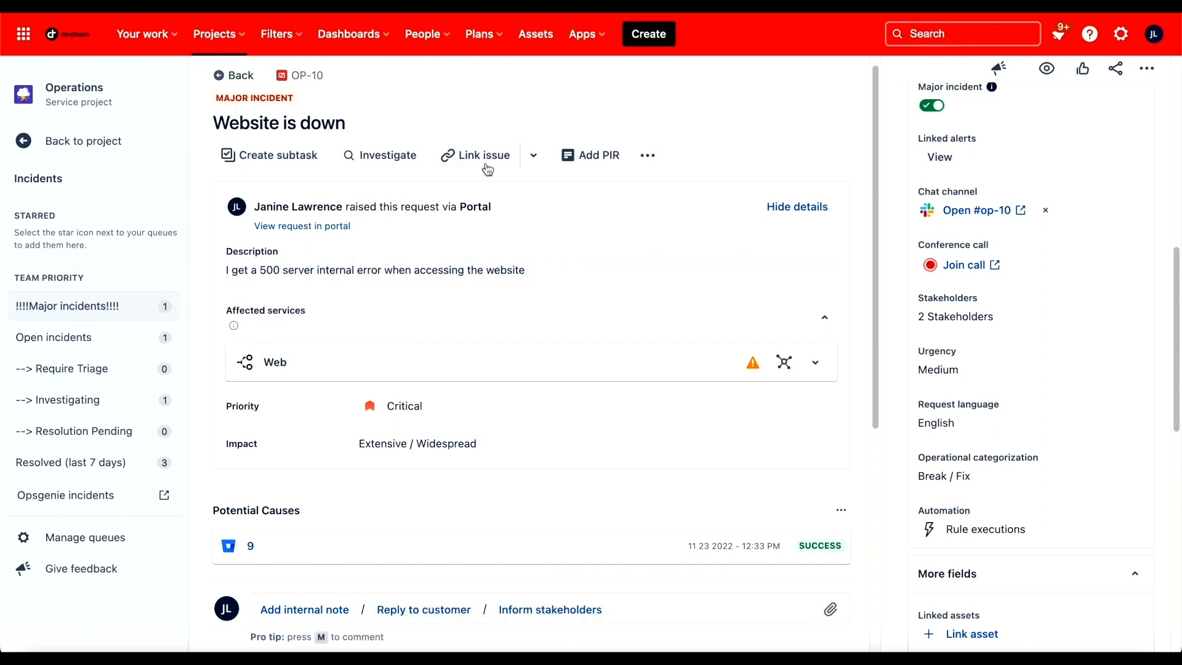
{"action": "mouse_move", "coordinate": [476, 155]}
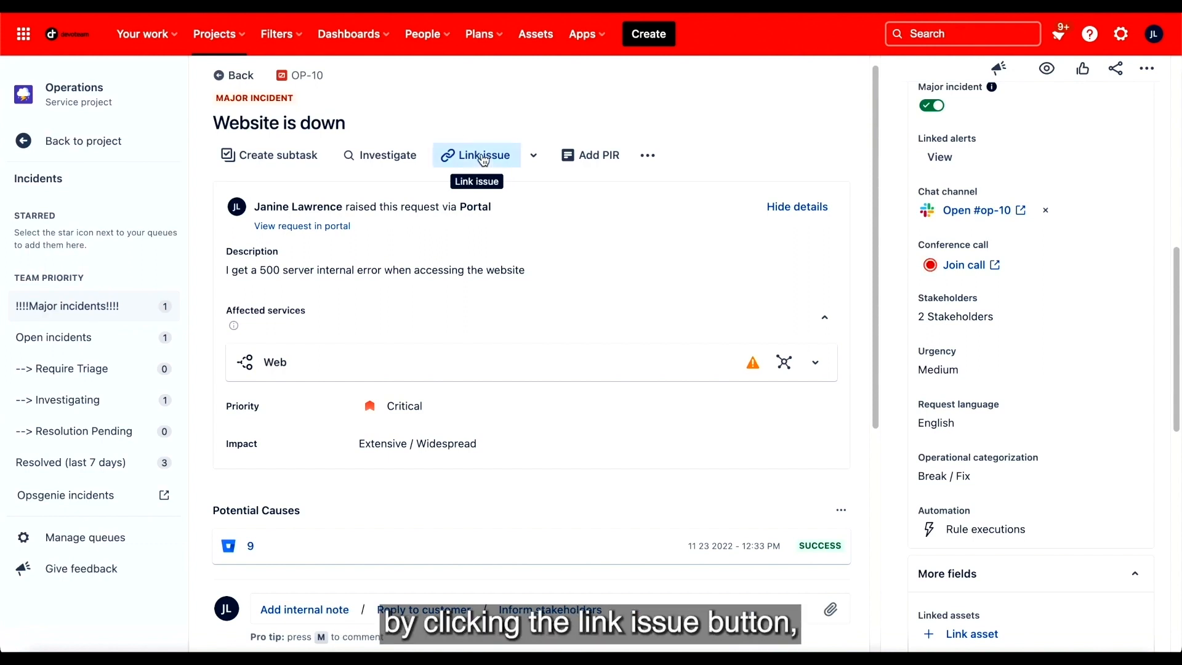
Create linked bug BROW-509 'Website is down' in Web Browser App, causing OP-10
{"action": "left_click", "coordinate": [475, 154]}
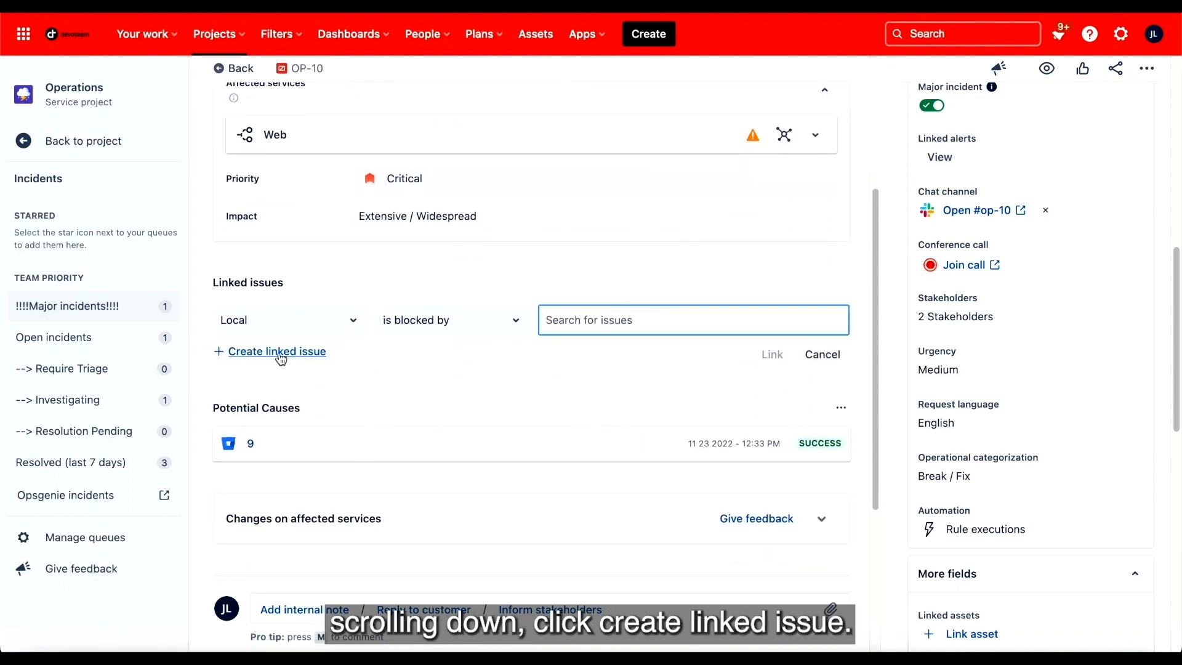
{"action": "left_click", "coordinate": [278, 351]}
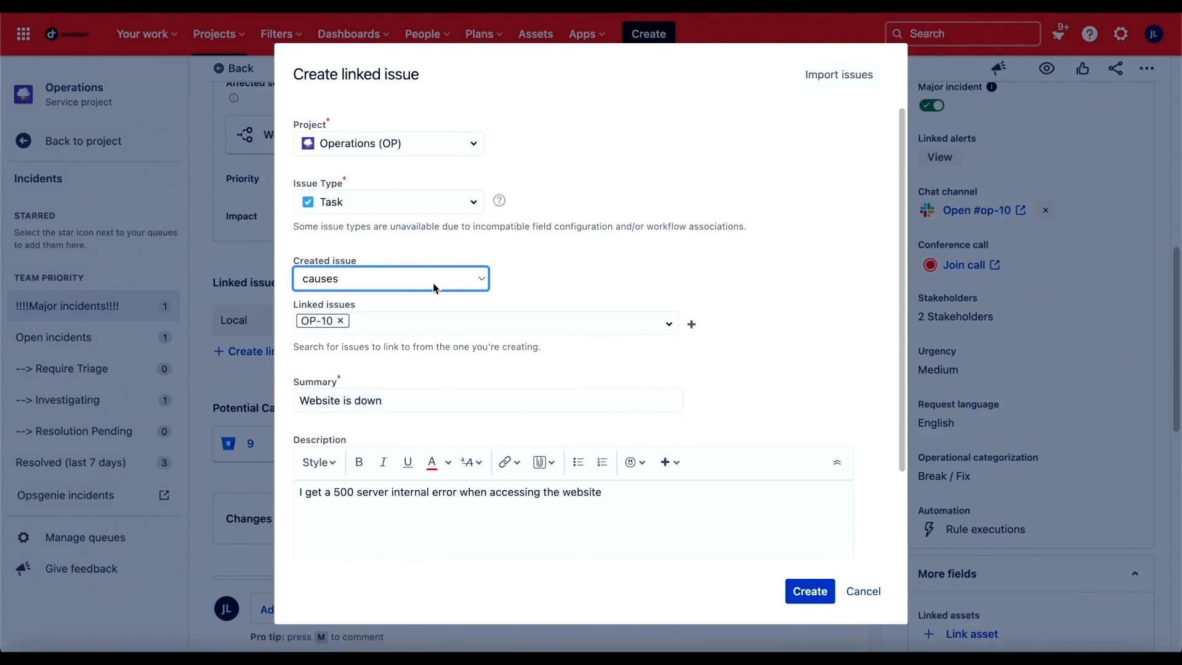
{"action": "left_click", "coordinate": [387, 144]}
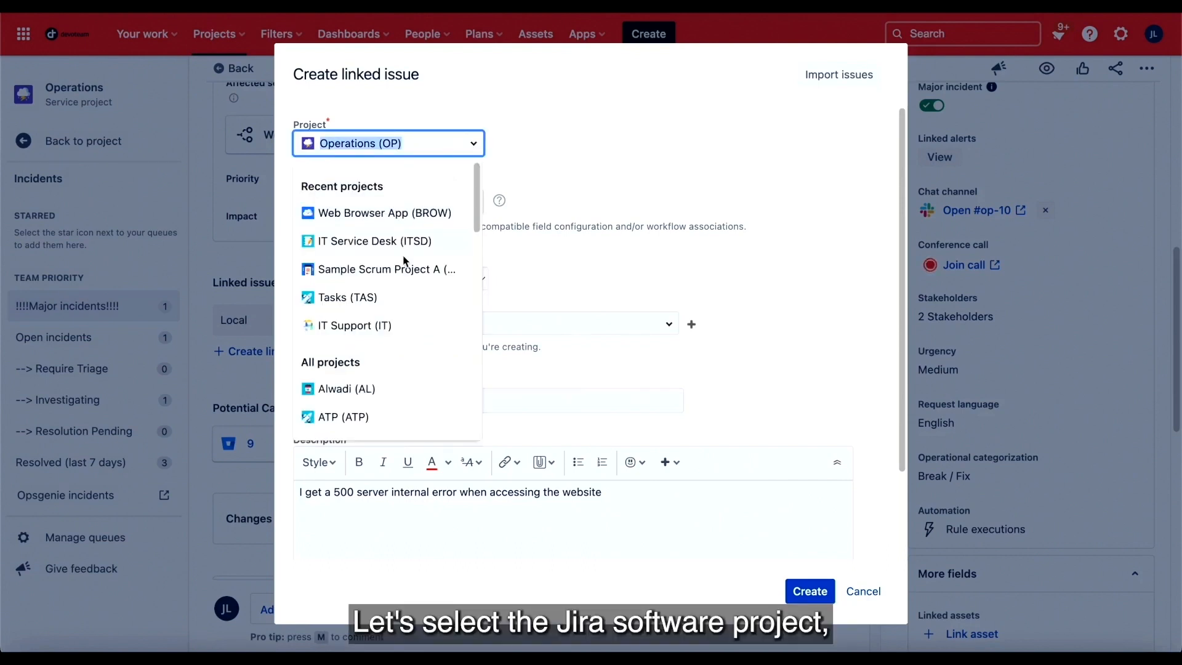
{"action": "left_click", "coordinate": [383, 212]}
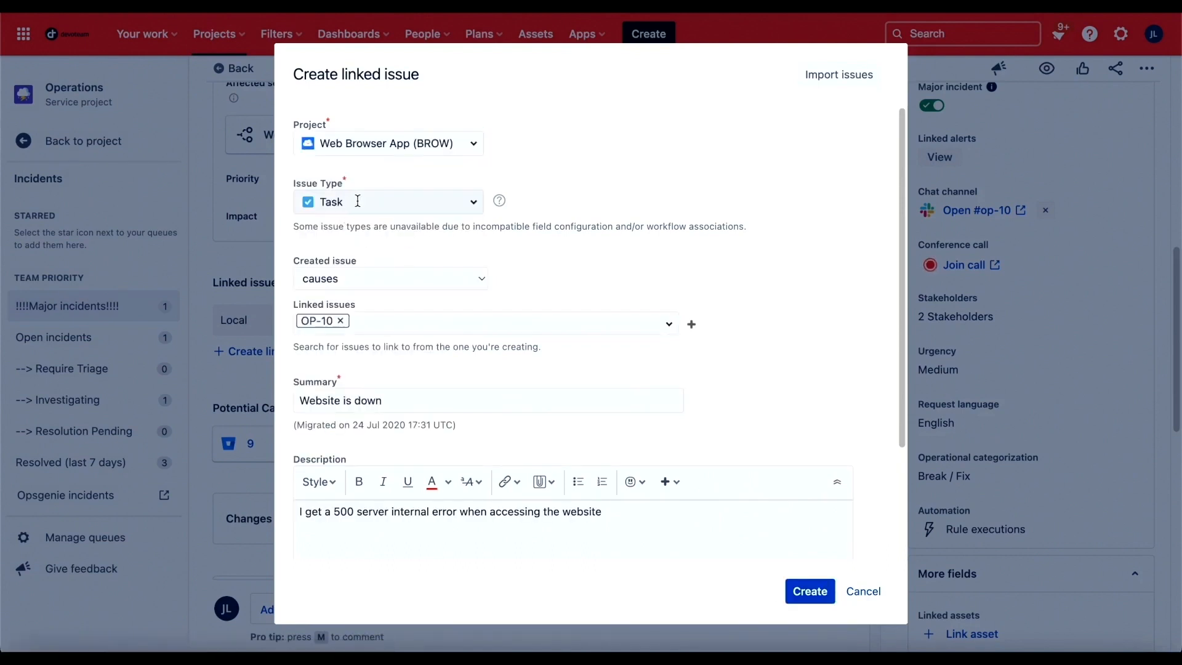
{"action": "left_click", "coordinate": [388, 201]}
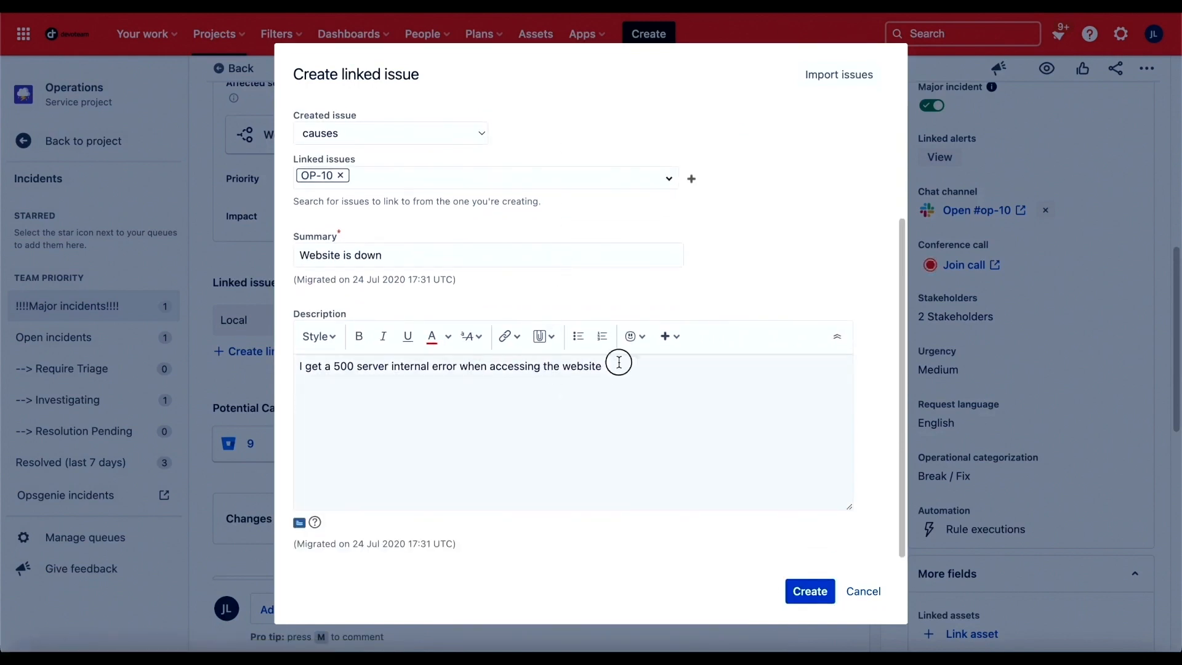
{"action": "left_click", "coordinate": [808, 590]}
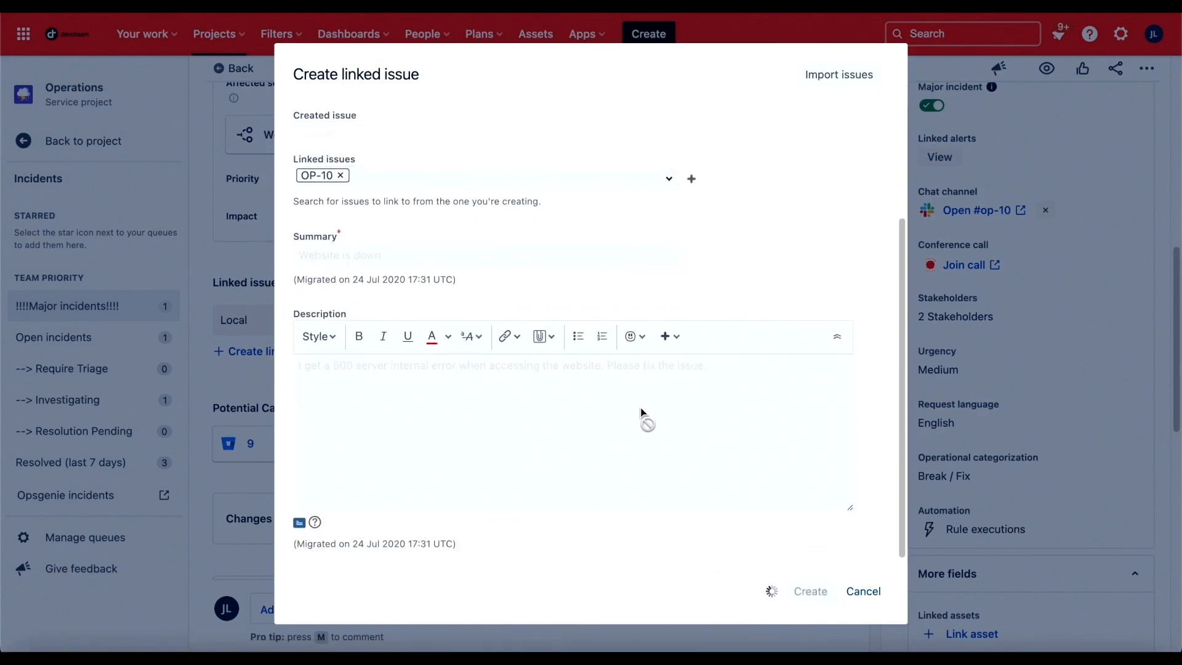
{"action": "left_click", "coordinate": [809, 591]}
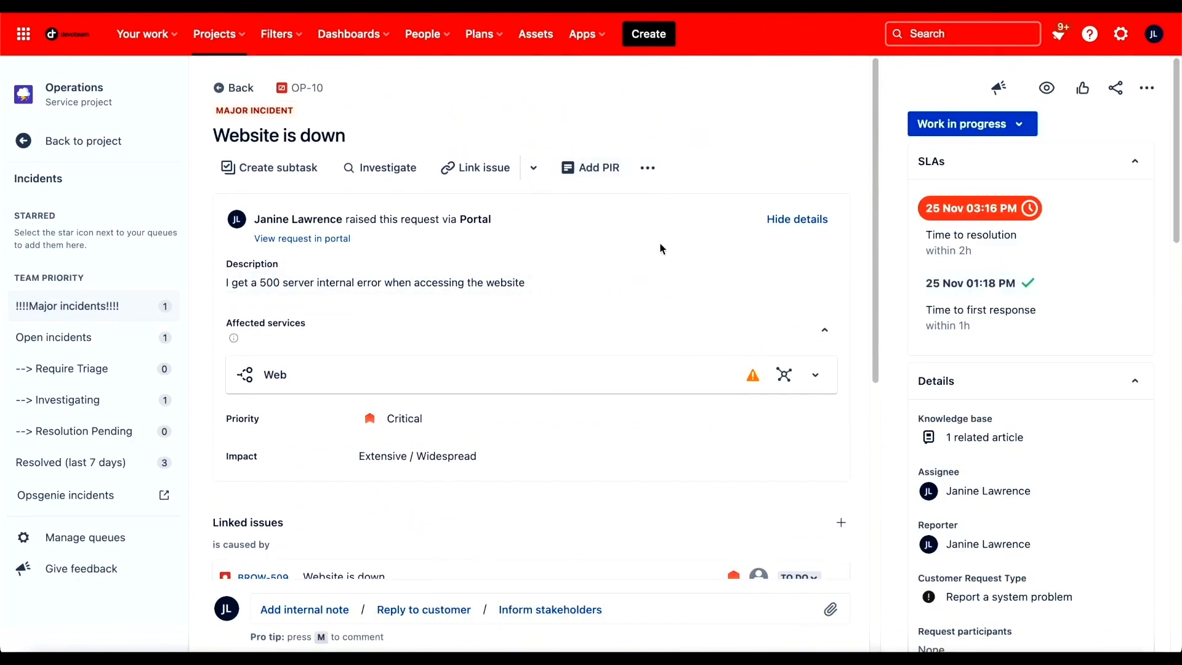
{"action": "mouse_move", "coordinate": [591, 167]}
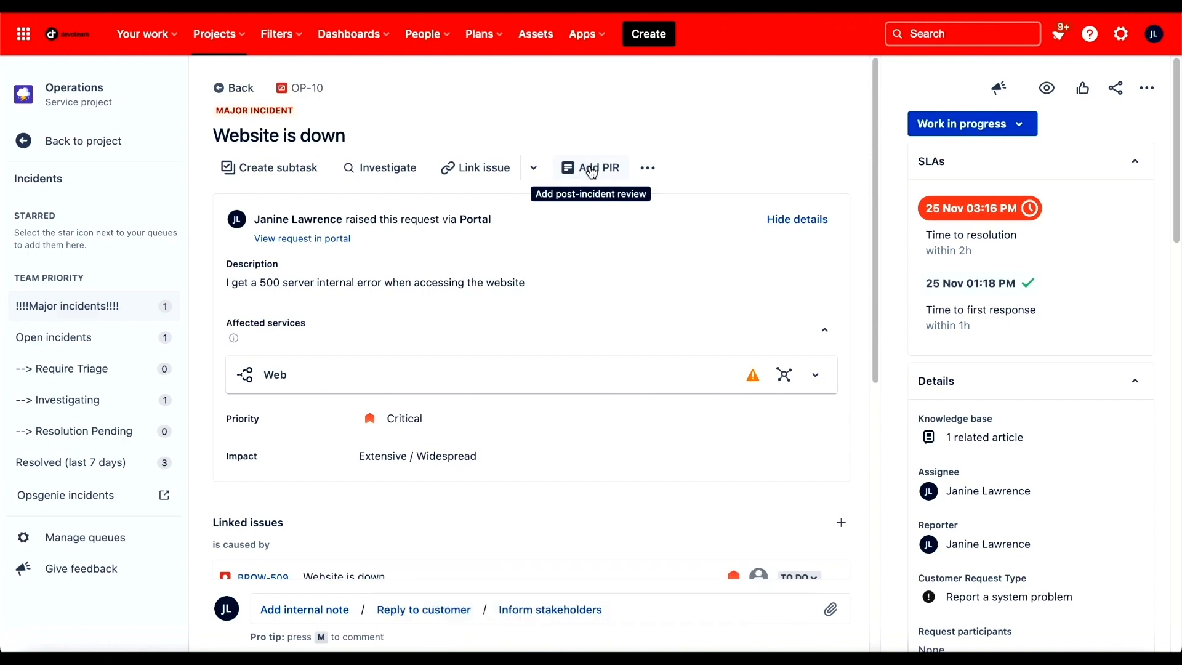
Create a post-incident review titled 'Deploy broke it' for OP-10
{"action": "left_click", "coordinate": [590, 168]}
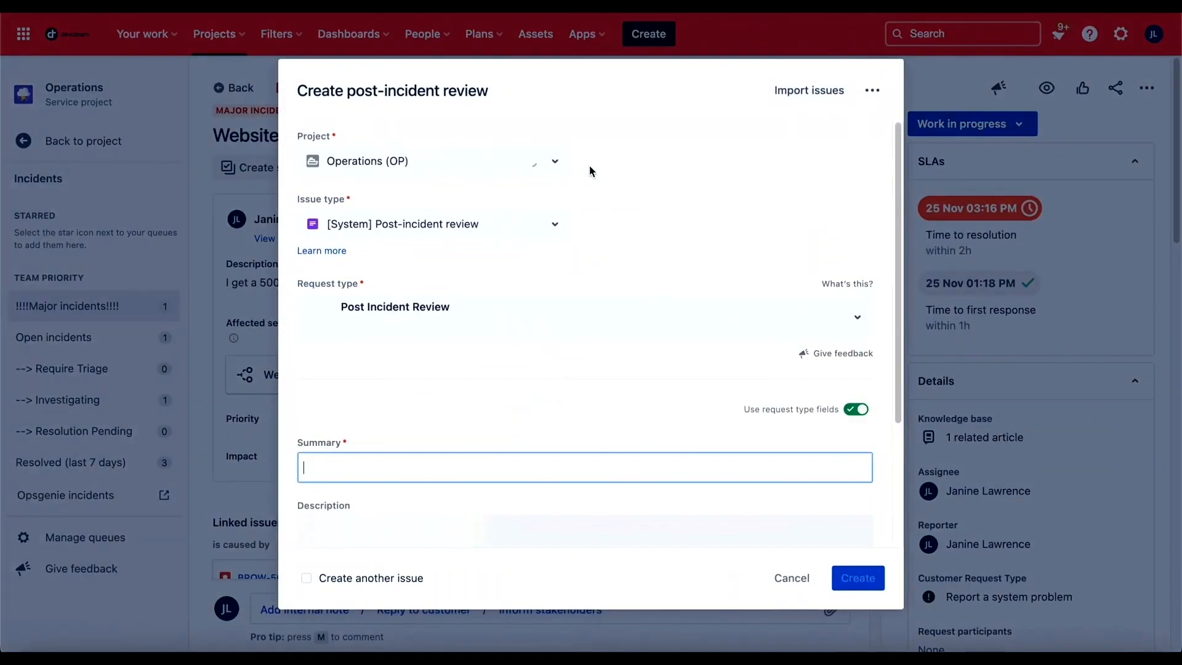
{"action": "type", "text": "Deploy broke it"}
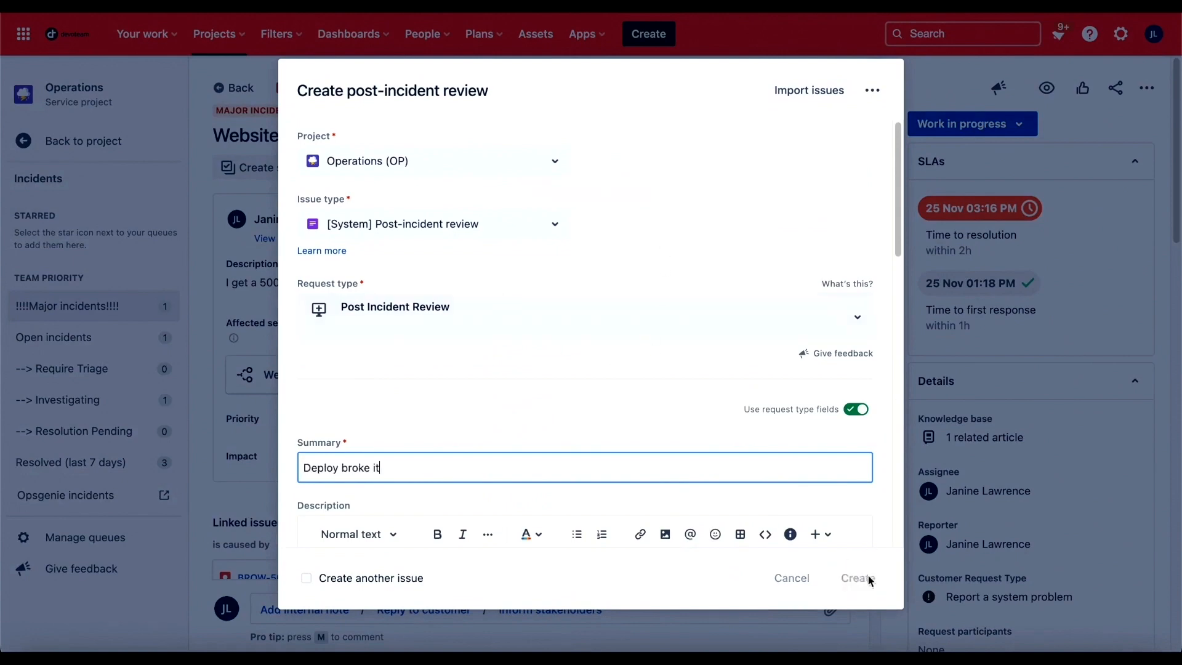
{"action": "left_click", "coordinate": [857, 577]}
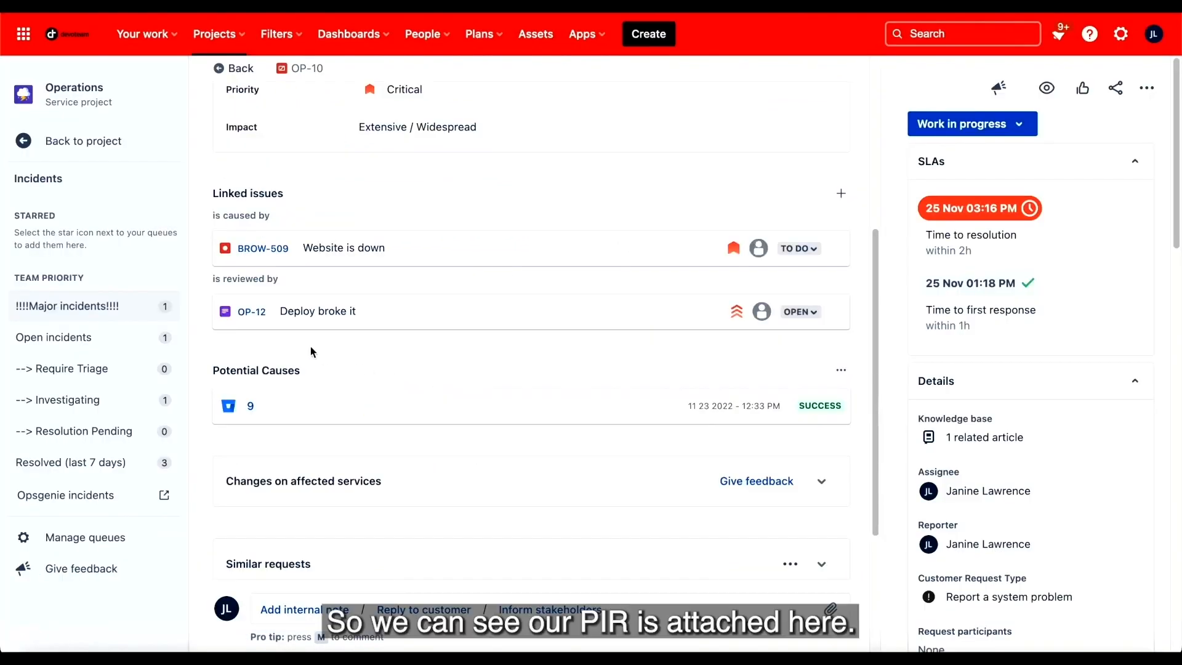
{"action": "mouse_move", "coordinate": [317, 310]}
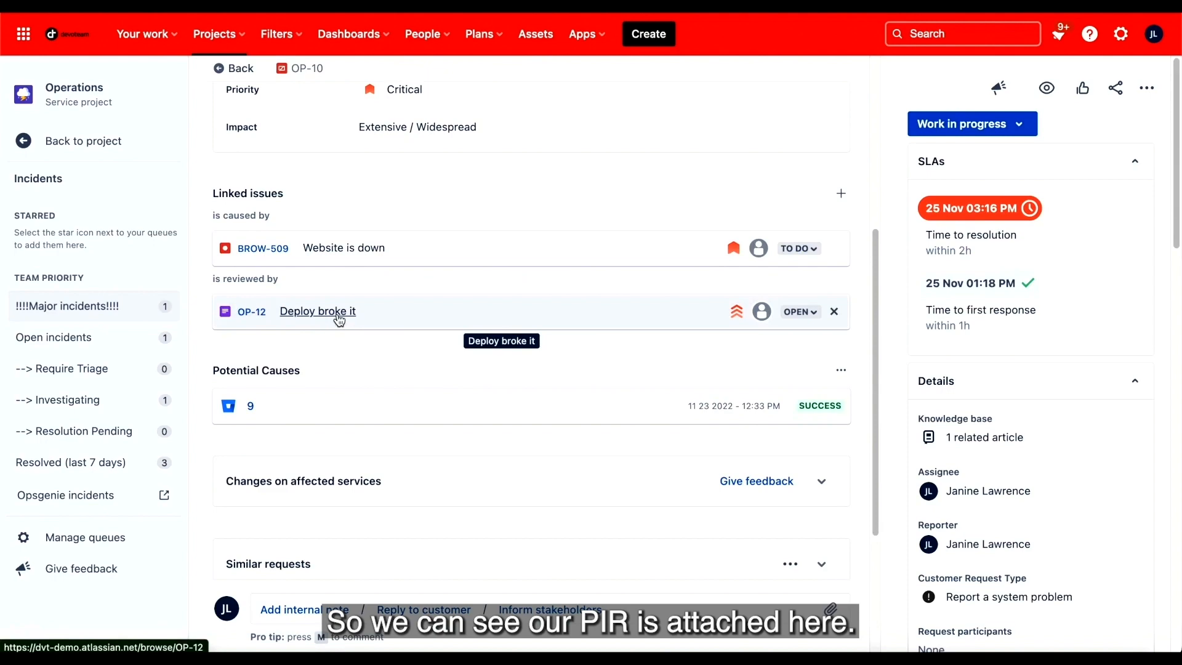
Set review OP-12 to Draft and add the Web service and RCA description
{"action": "left_click", "coordinate": [316, 312]}
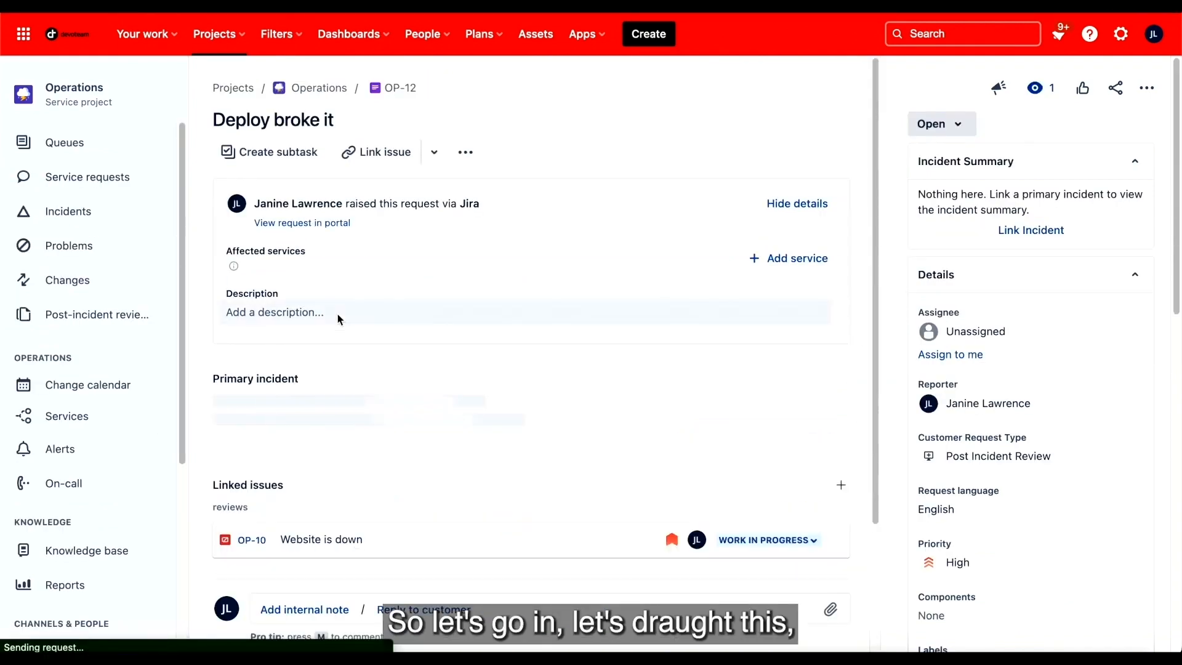
{"action": "left_click", "coordinate": [938, 124]}
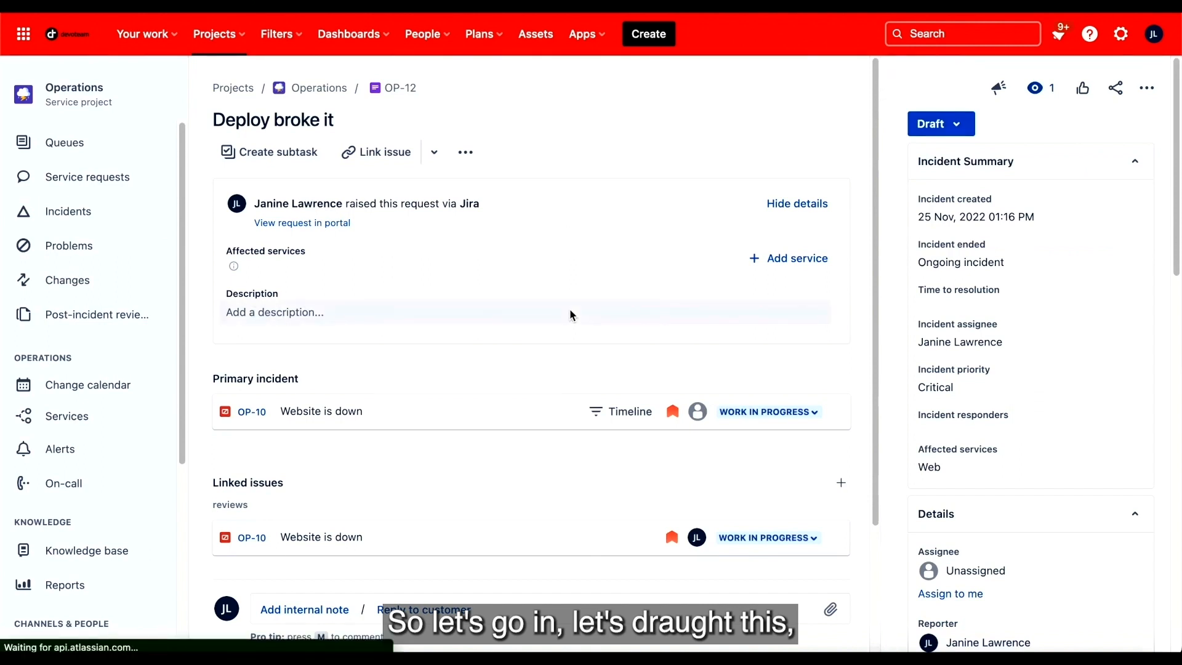
{"action": "scroll", "scroll_direction": "down", "scroll_amount": 3}
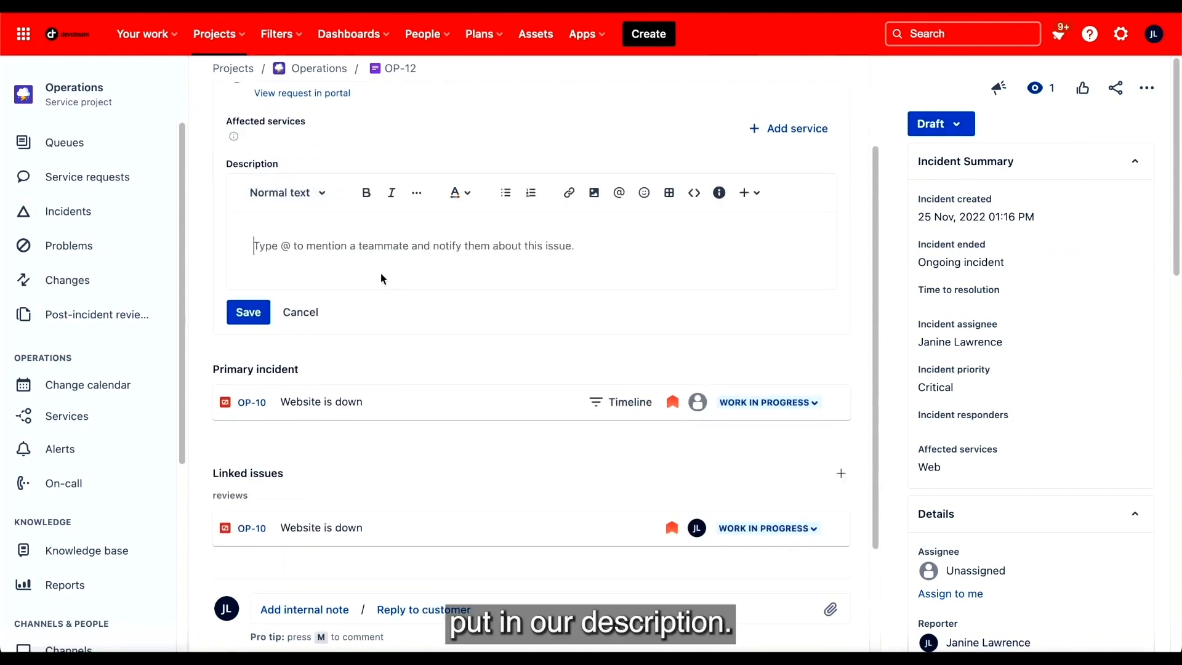
{"action": "left_click", "coordinate": [1144, 88]}
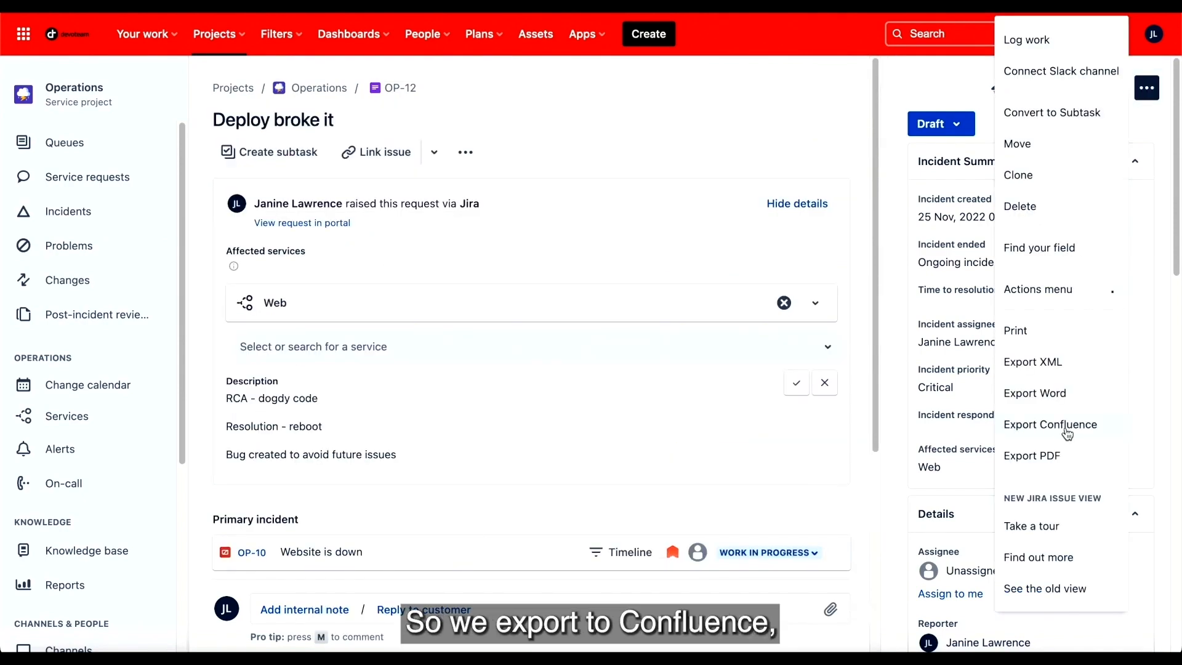
Export OP-12 to the Operations space as 'Post Incident Review - 28/11/2022' and view it
{"action": "left_click", "coordinate": [1050, 423]}
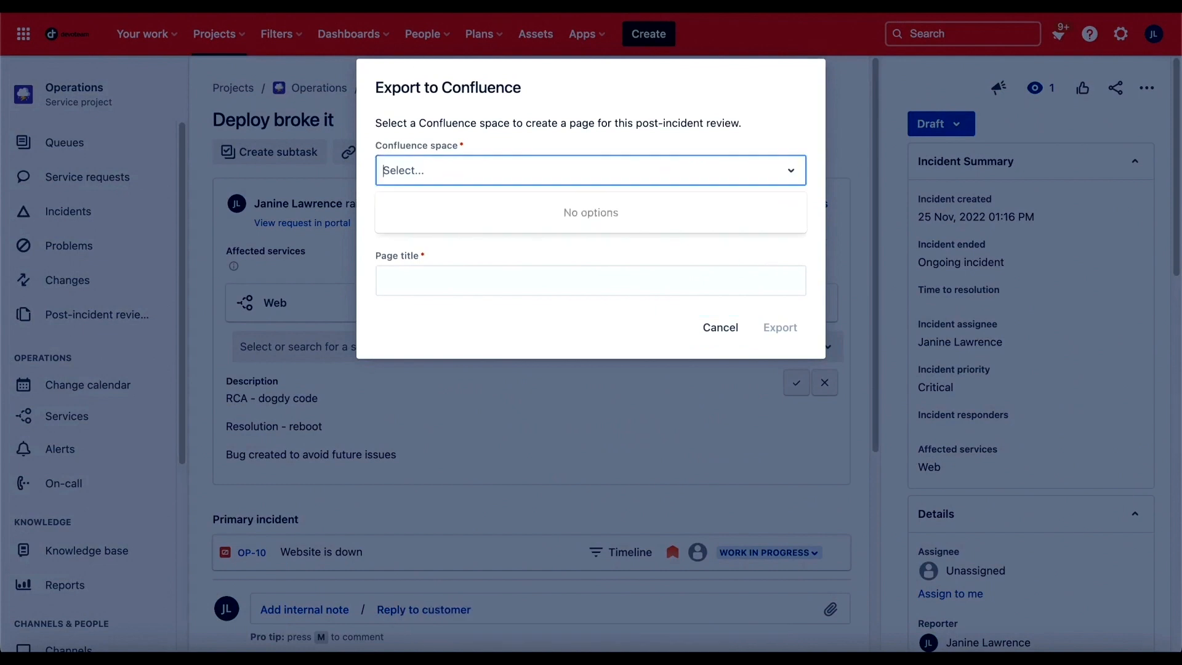
{"action": "type", "text": "OP"}
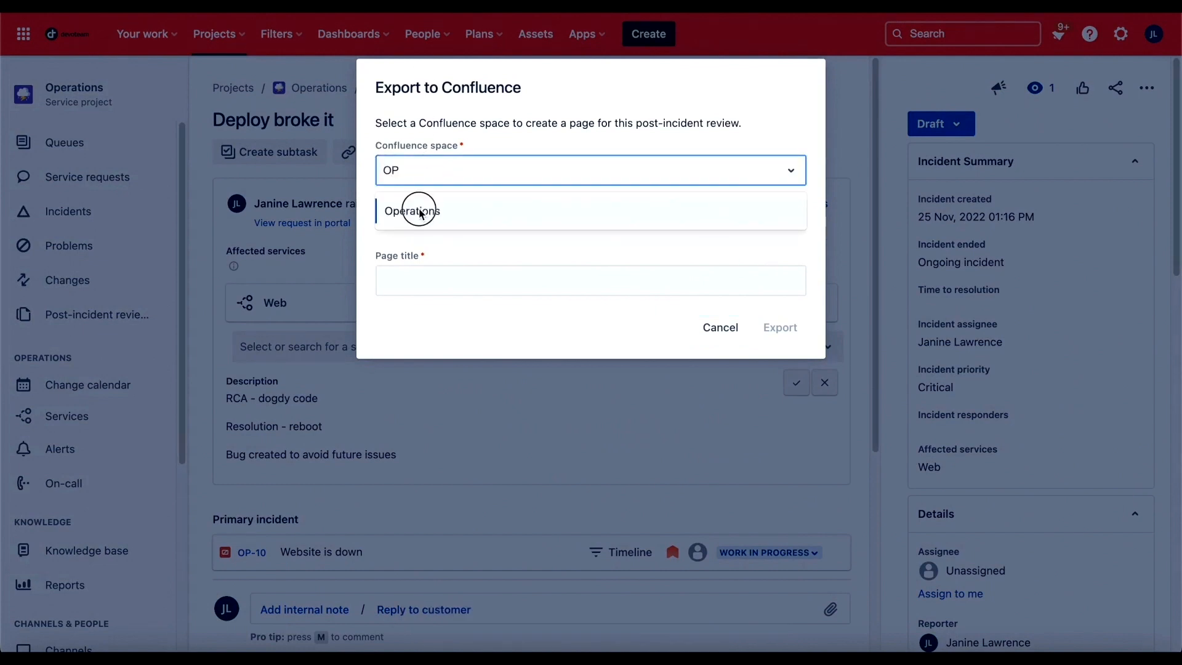
{"action": "left_click", "coordinate": [412, 210]}
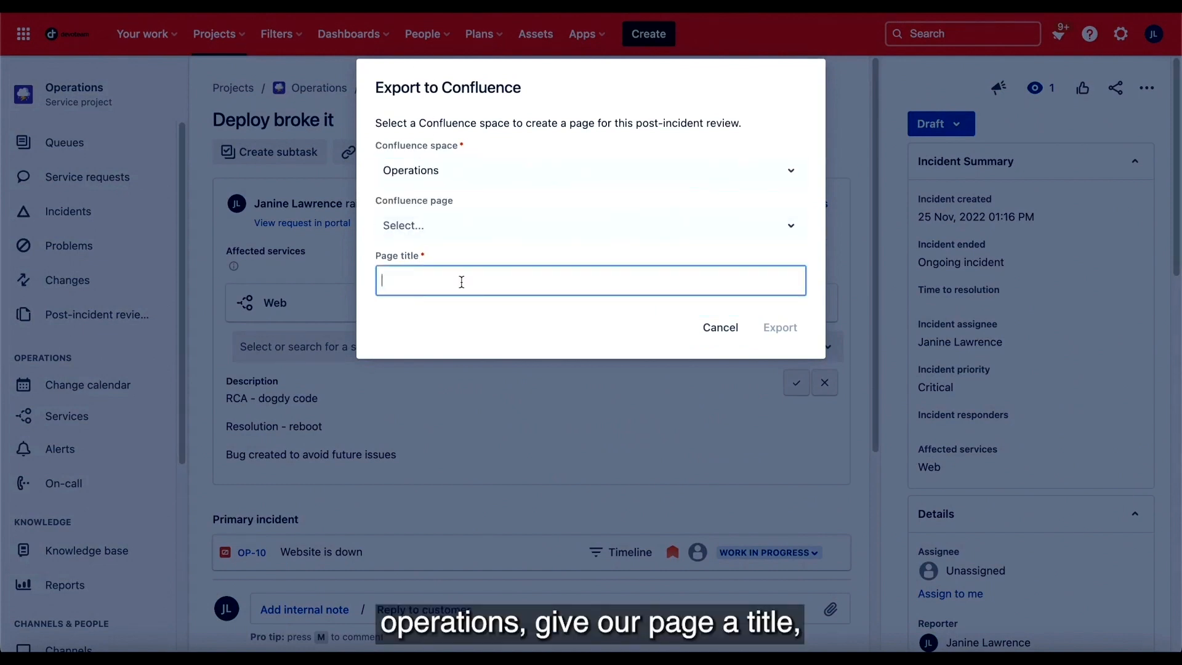
{"action": "type", "text": "Post Incident Review - 28/11/2022"}
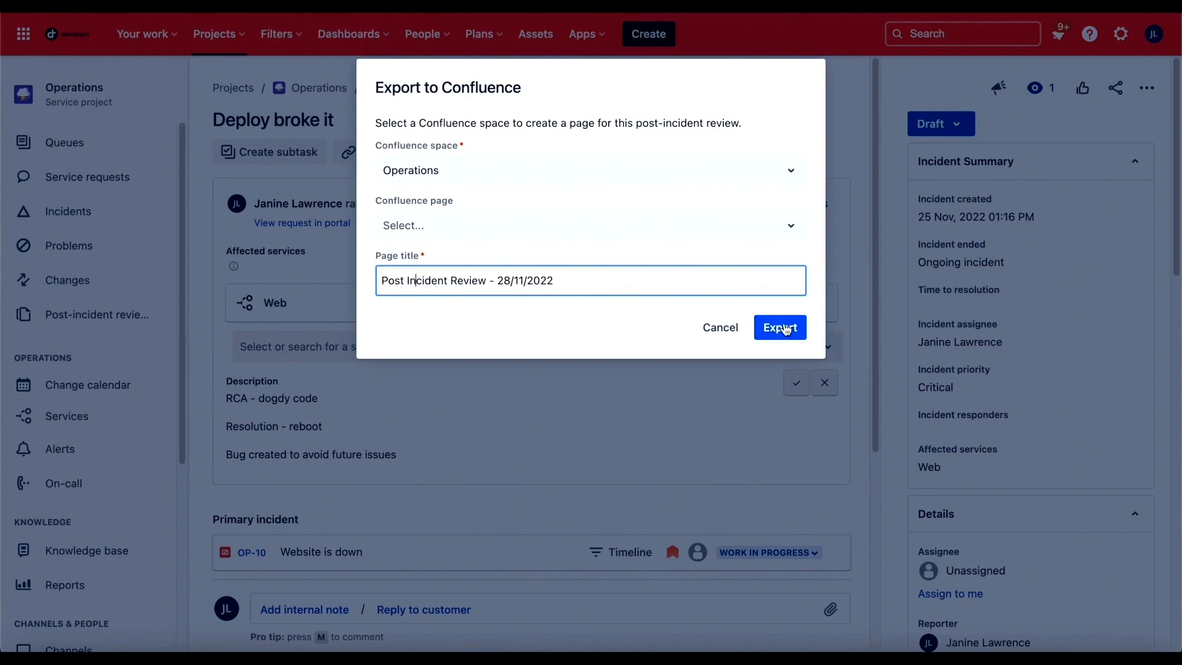
{"action": "left_click", "coordinate": [780, 327]}
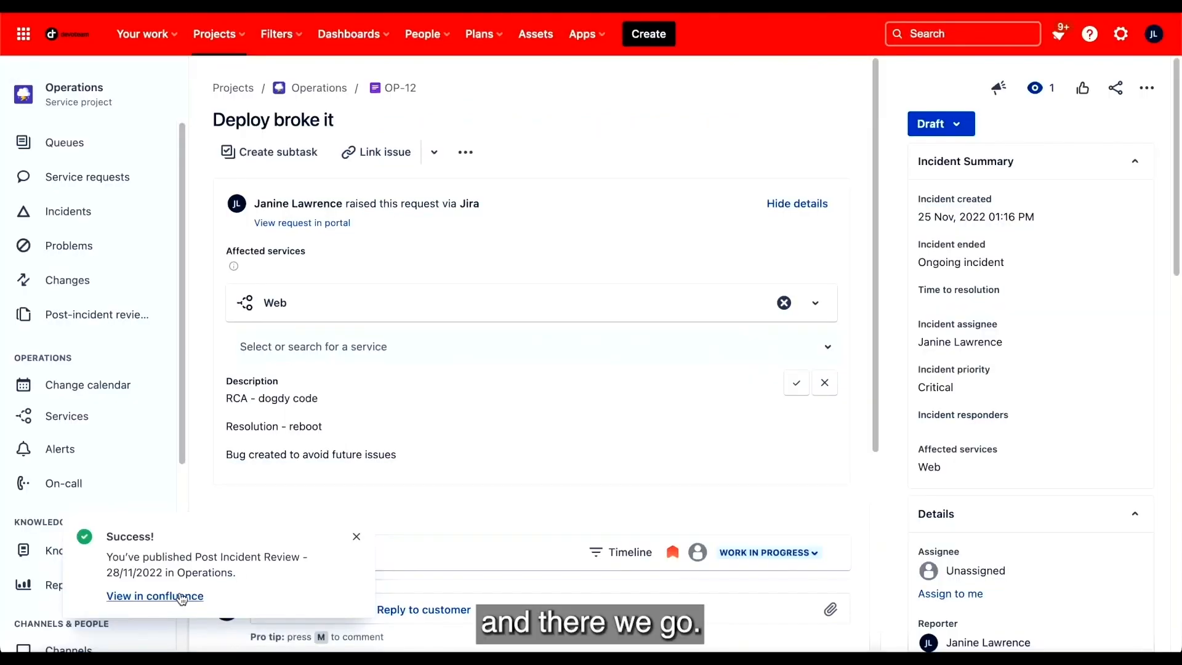
{"action": "left_click", "coordinate": [155, 595]}
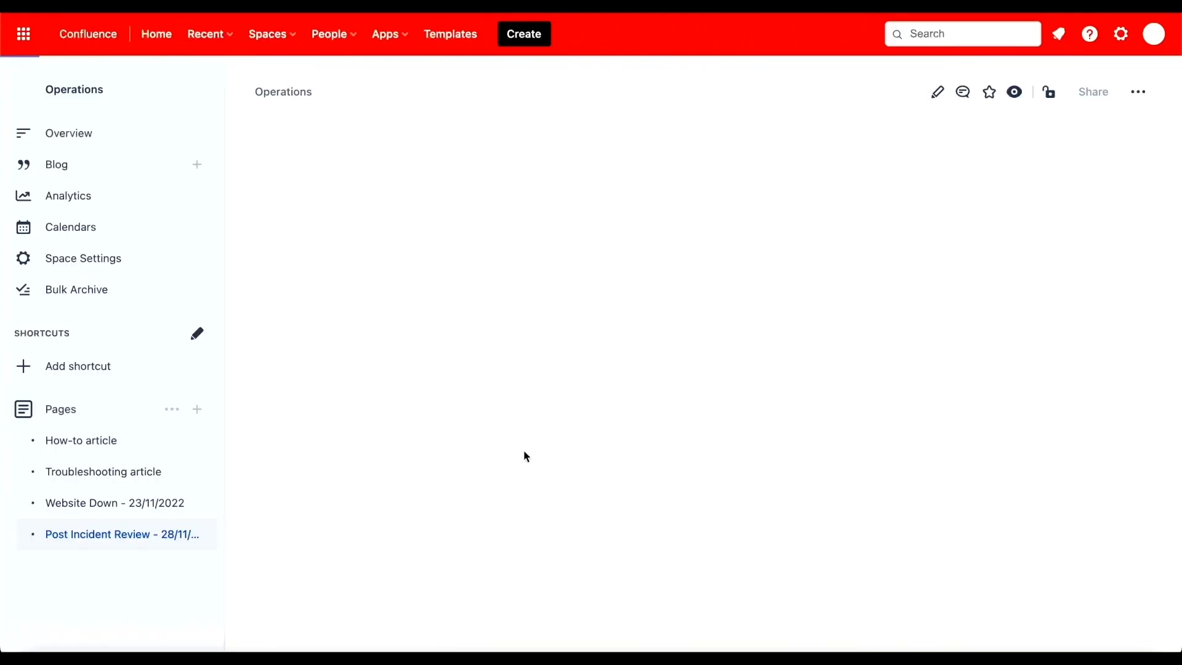
{"action": "left_click", "coordinate": [123, 533]}
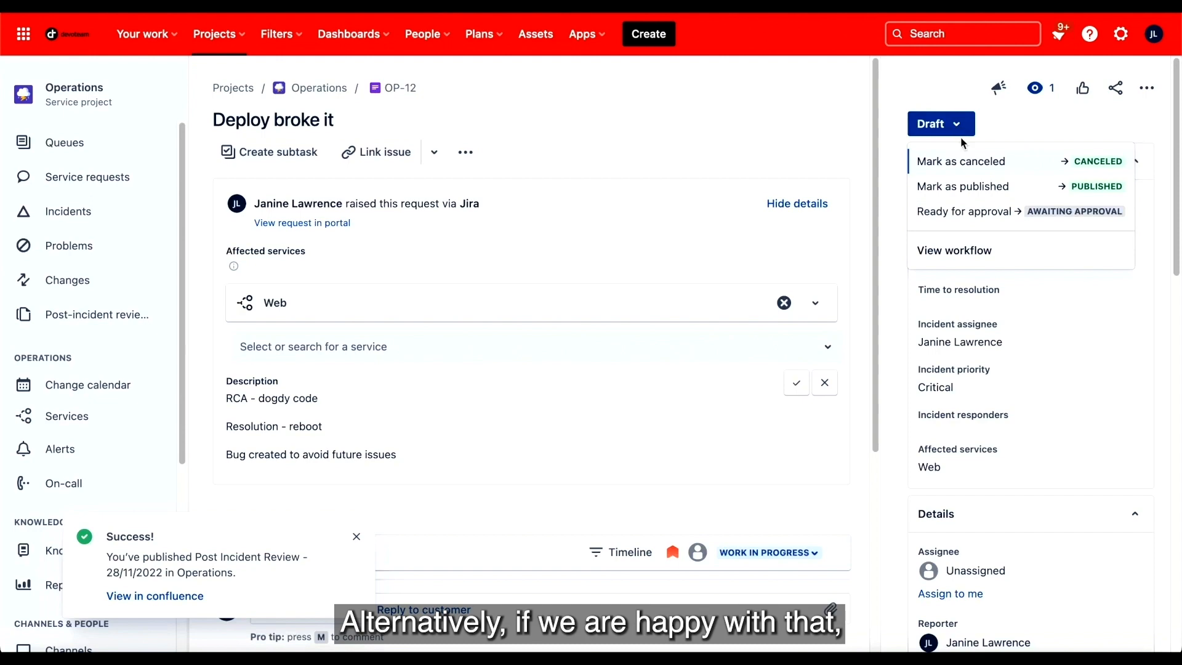
Publish post-incident review OP-12, keeping the resolution as Completed
{"action": "left_click", "coordinate": [962, 186]}
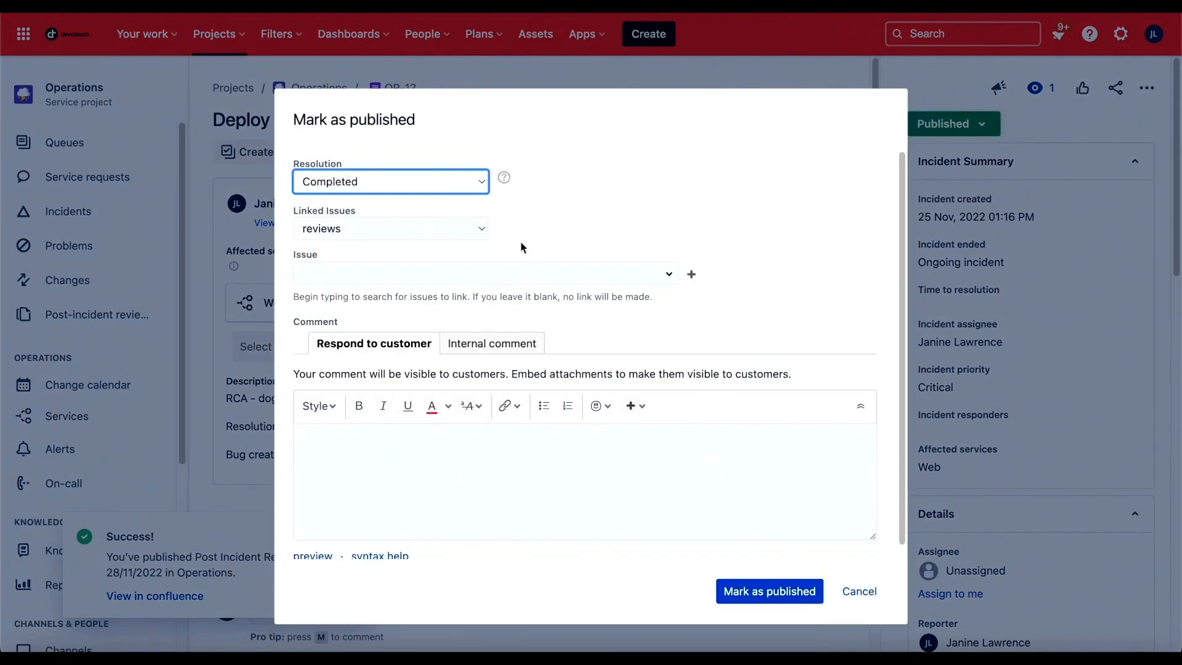
{"action": "left_click", "coordinate": [768, 591]}
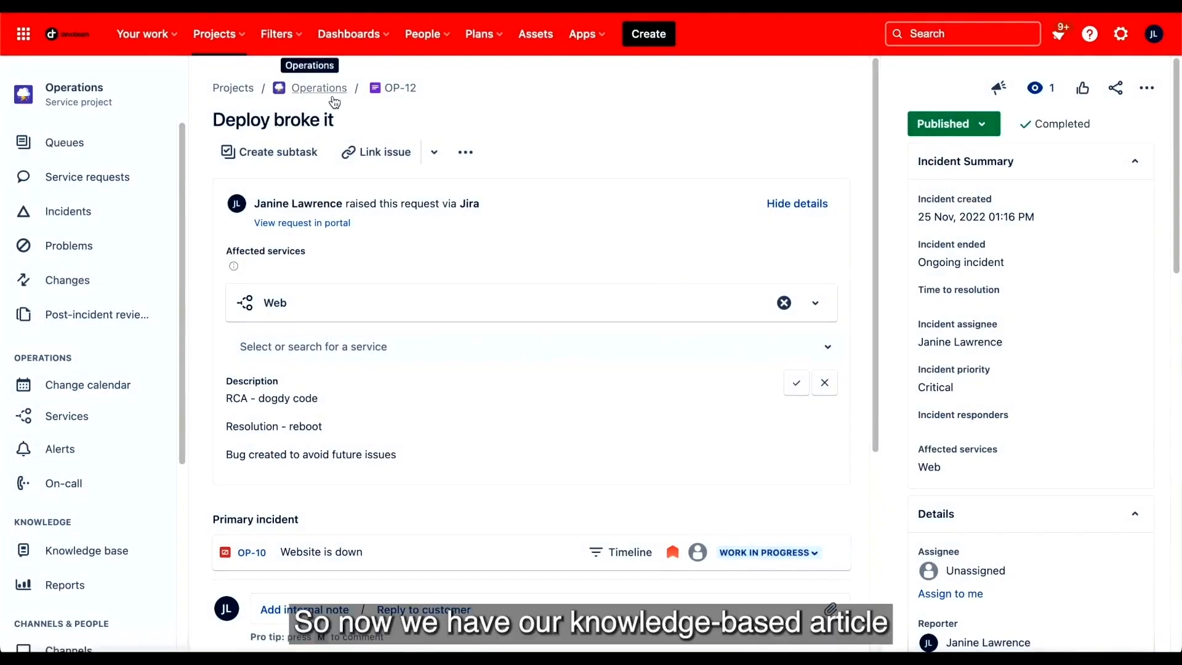